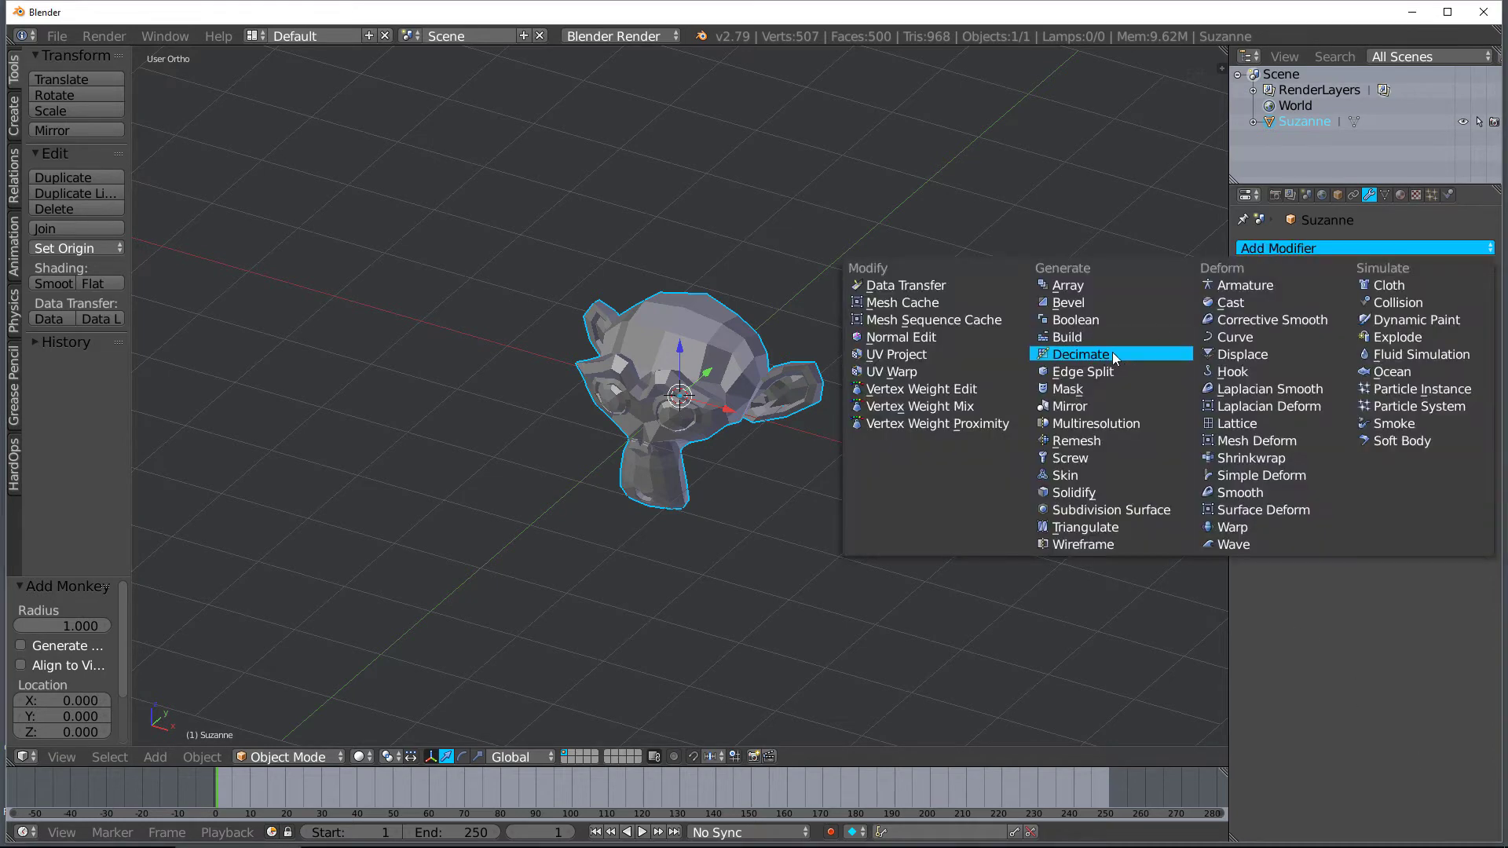
mouse_move(1065, 337)
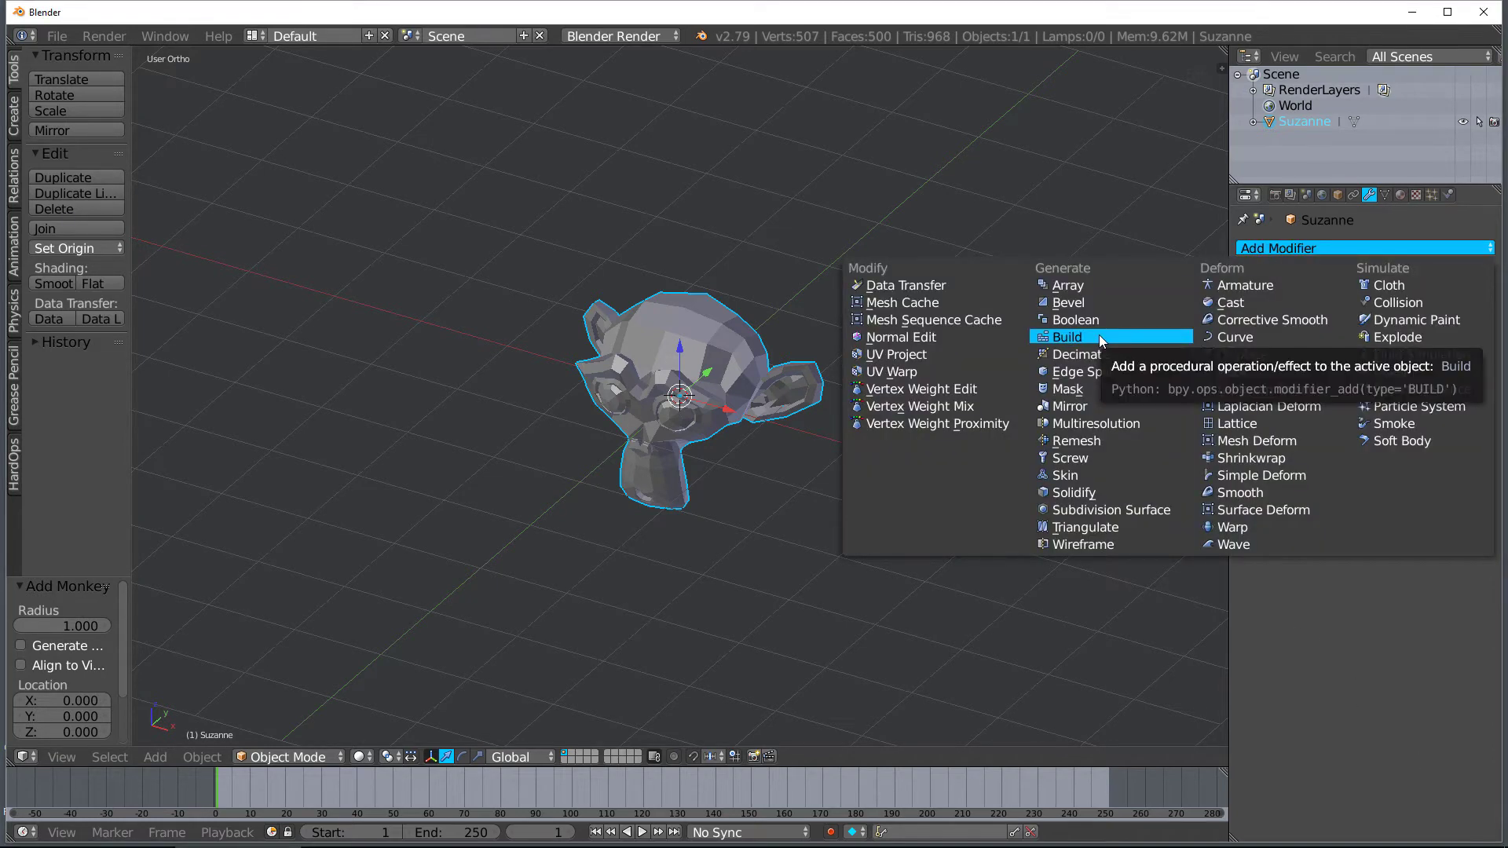
Add a Build modifier to Suzanne so the mesh is hidden at frame one
left_click(1066, 337)
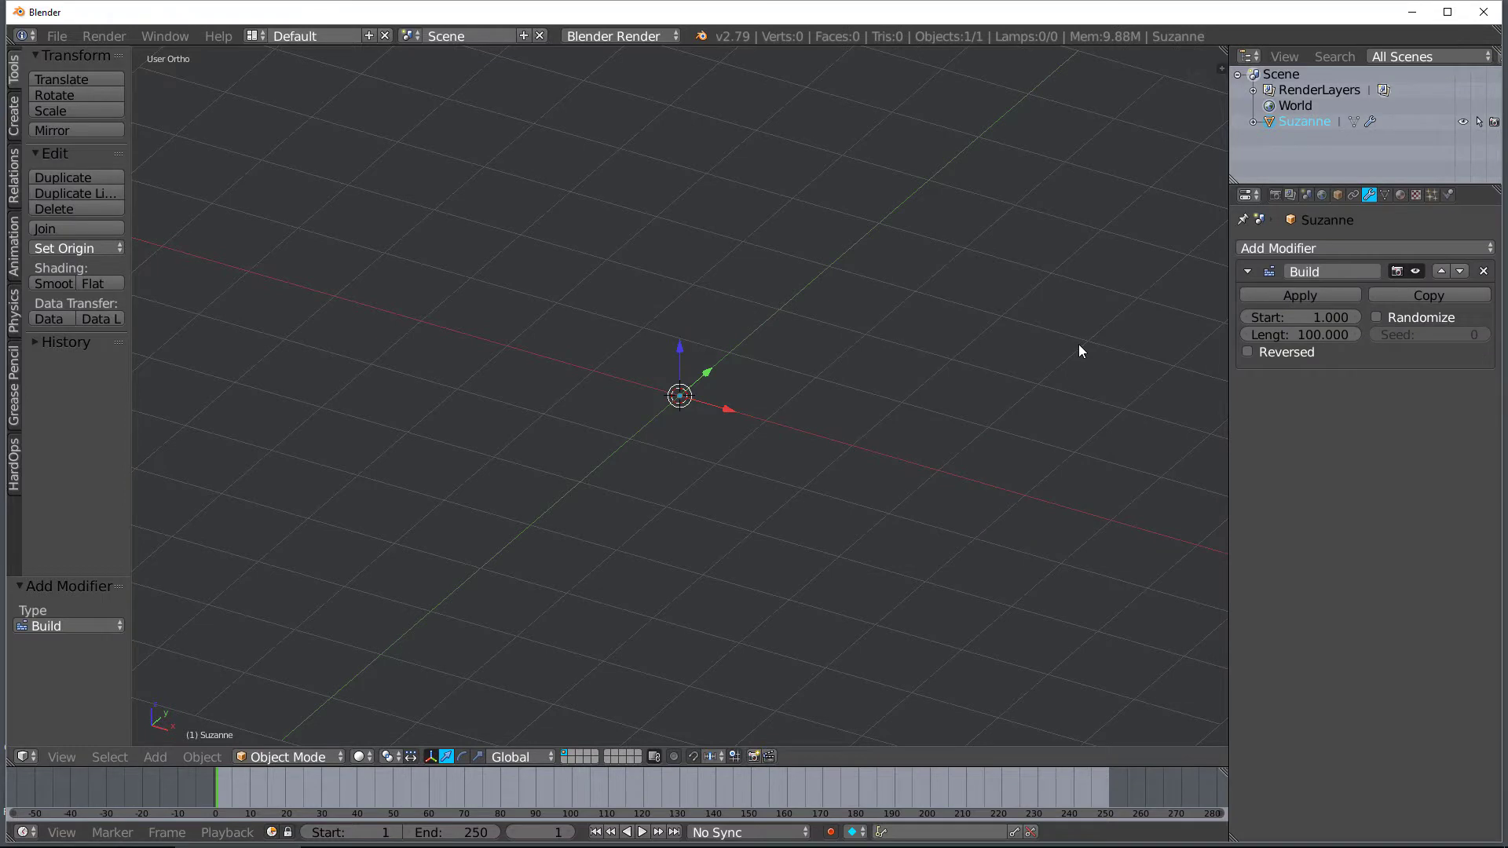
mouse_move(1273, 365)
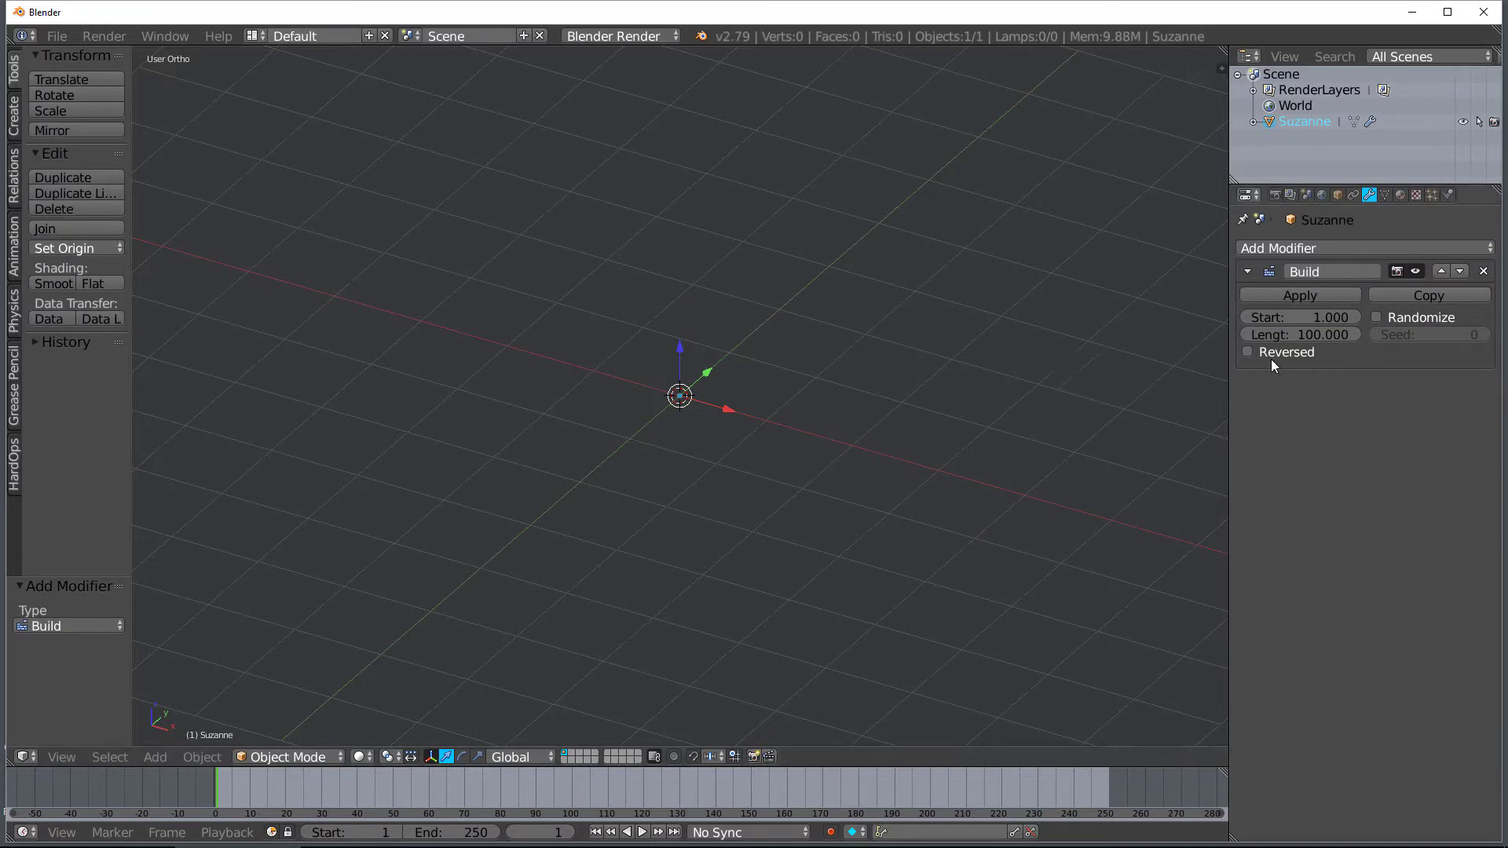
mouse_move(1347, 434)
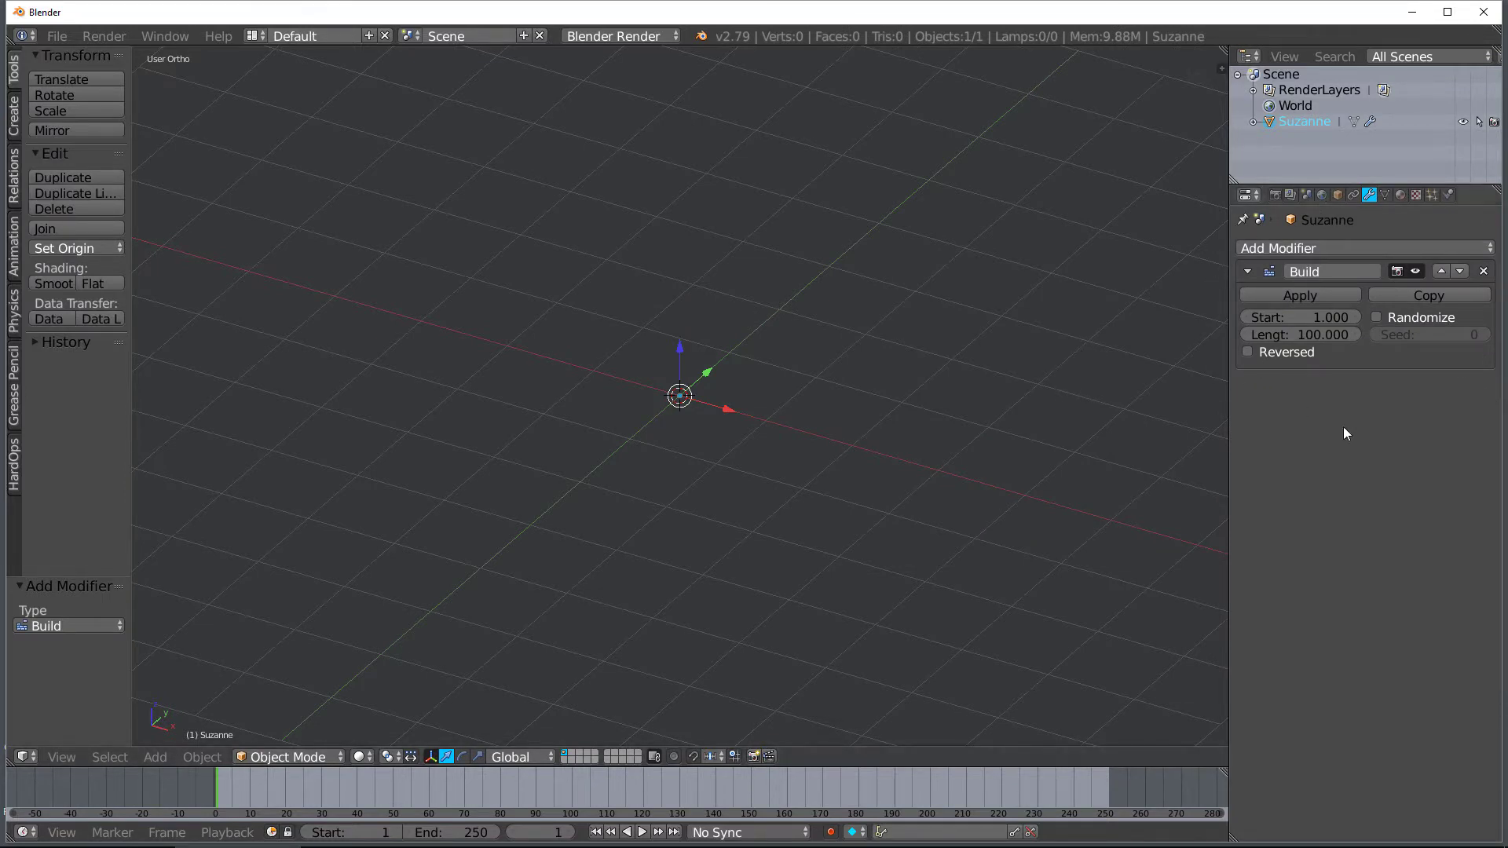
mouse_move(1327, 249)
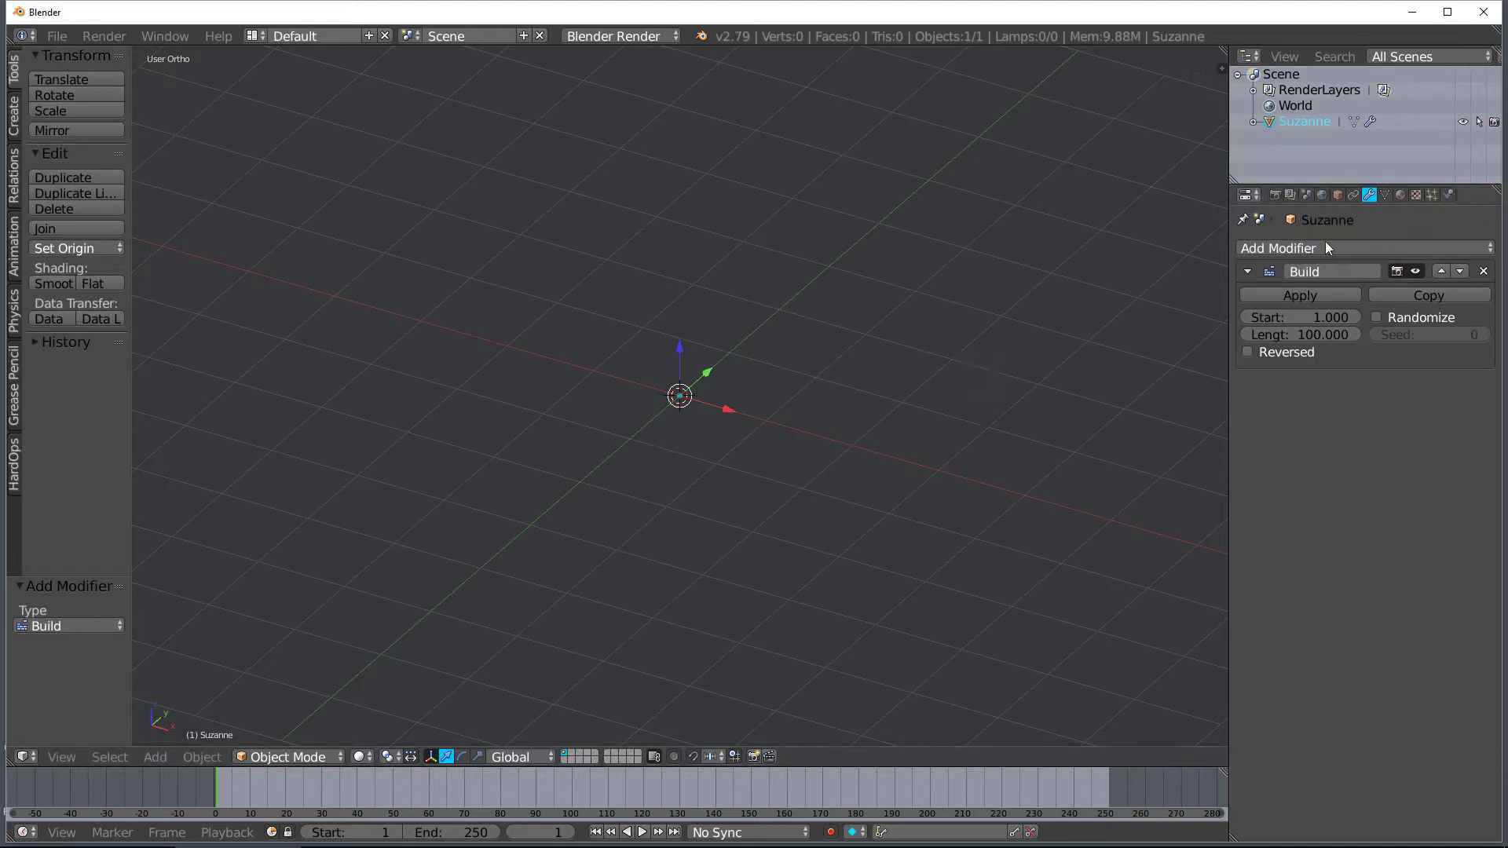
mouse_move(545, 732)
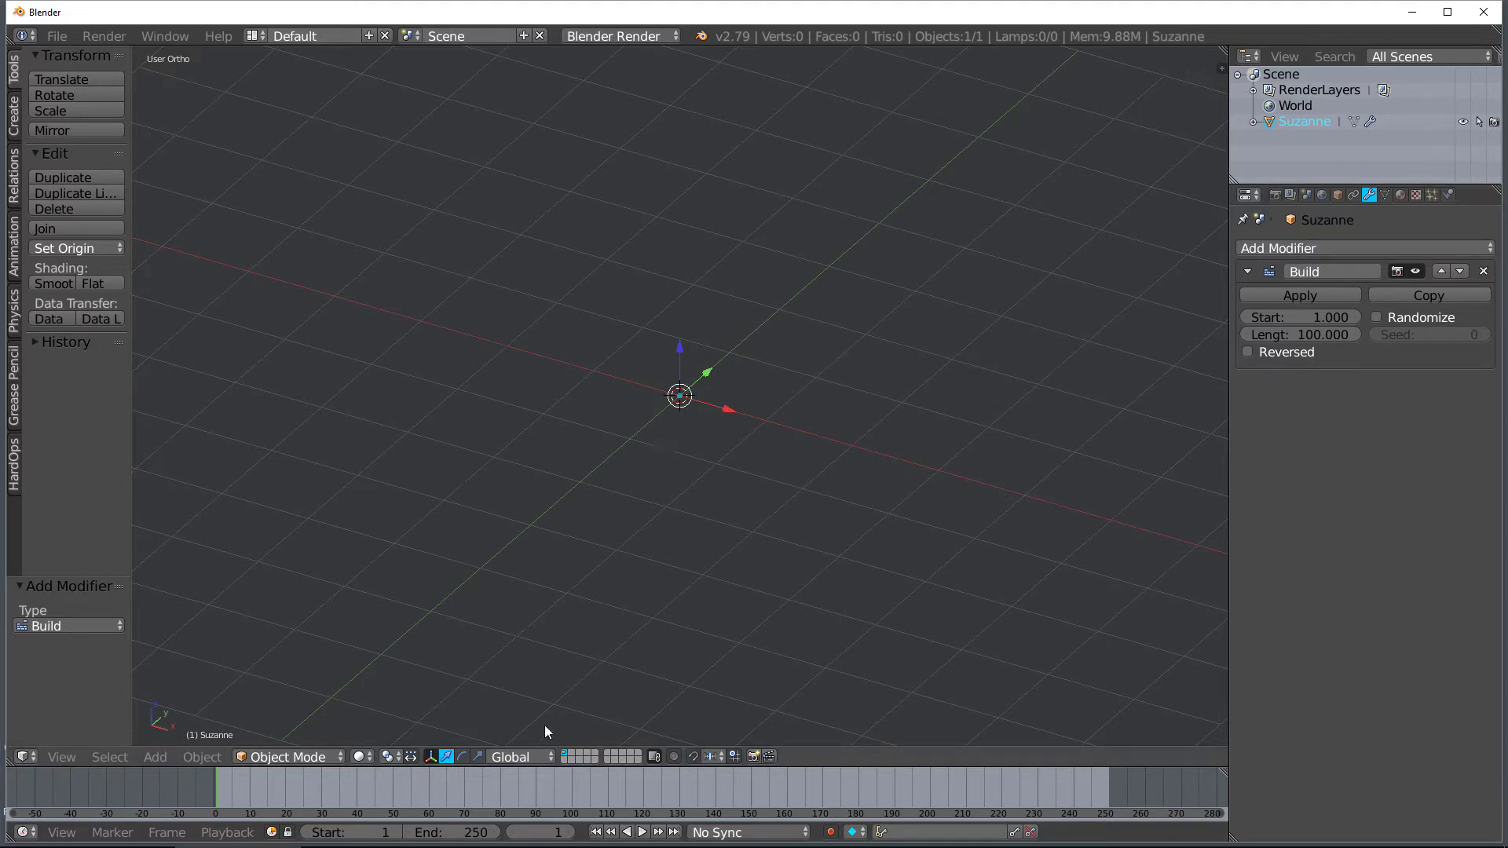
mouse_move(1322, 317)
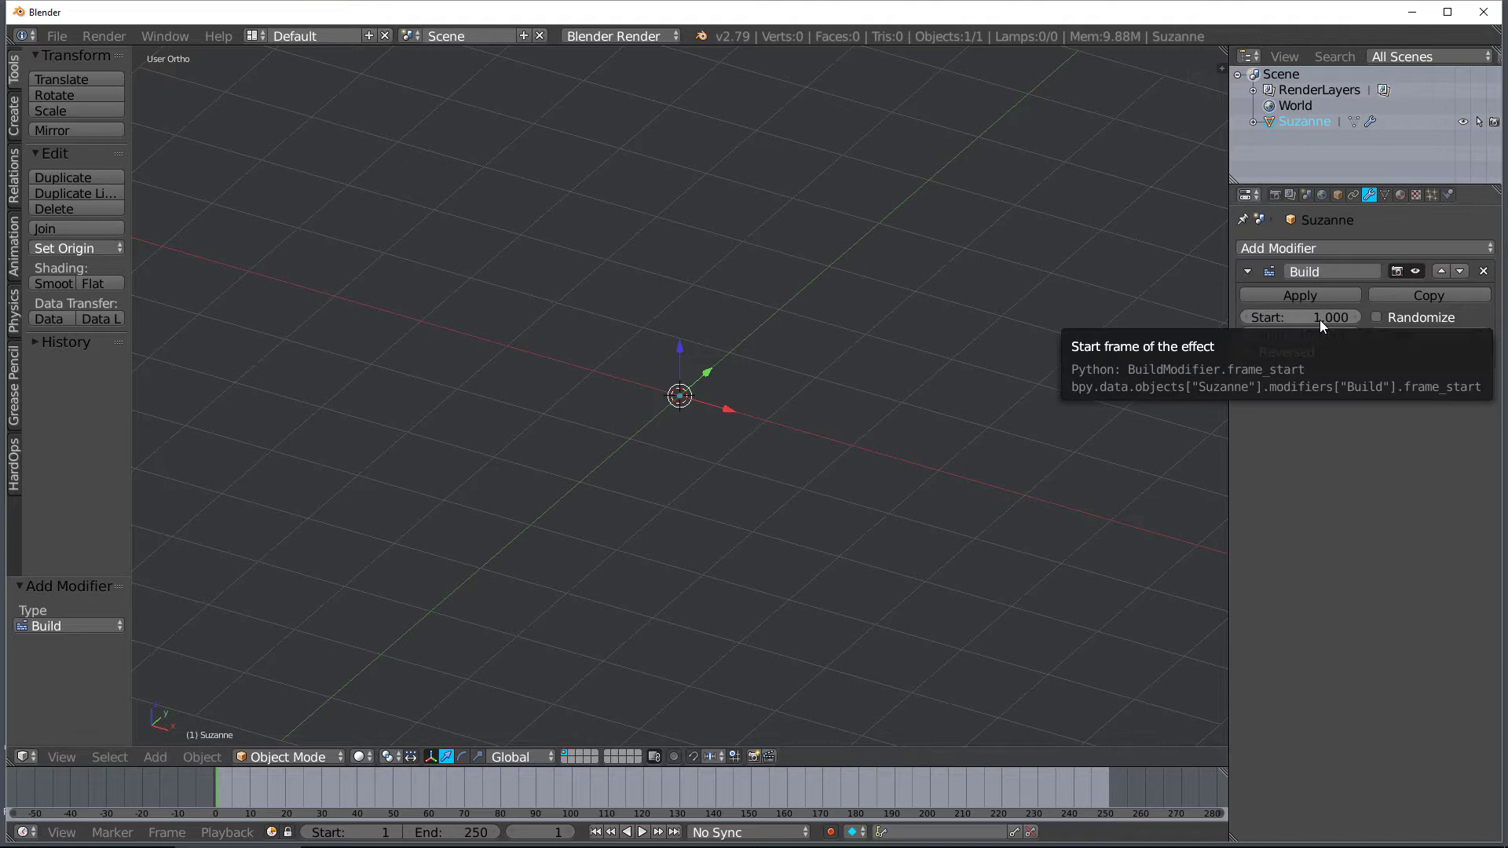
mouse_move(732, 434)
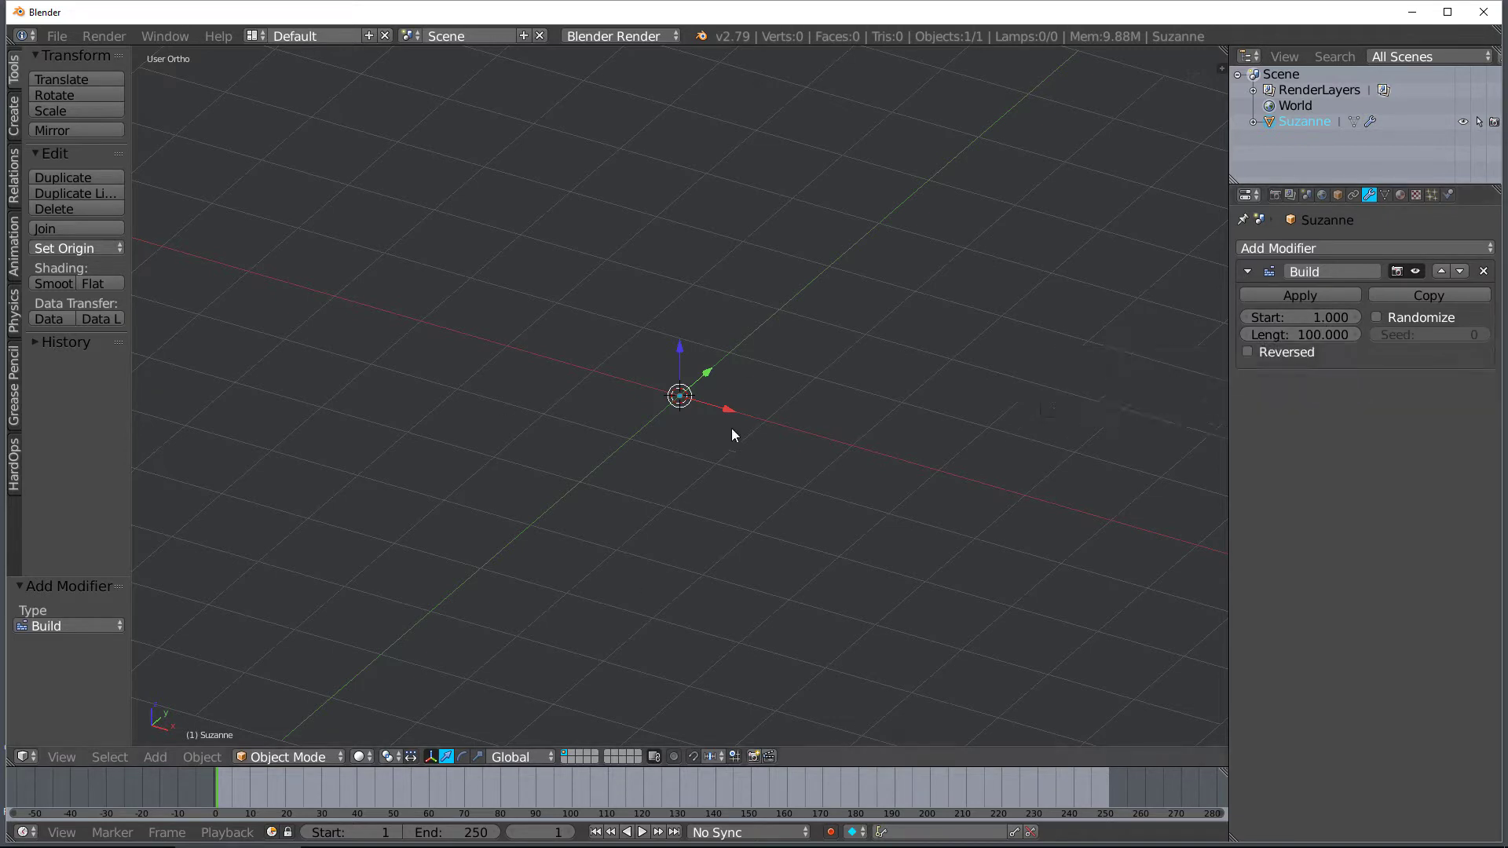
mouse_move(461, 832)
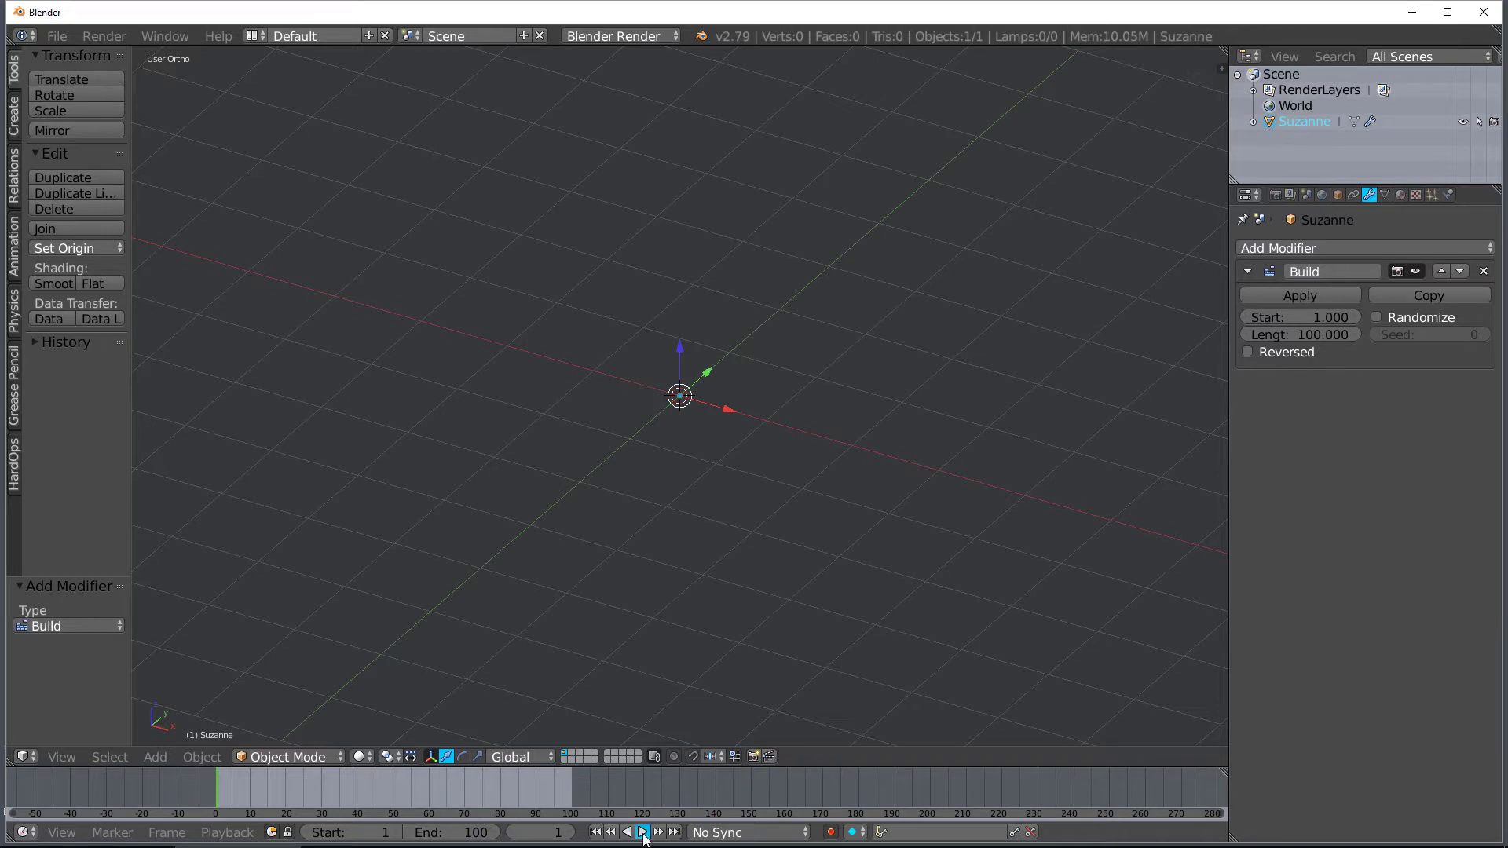
Play the build animation and stop it with Suzanne nearly complete
left_click(642, 832)
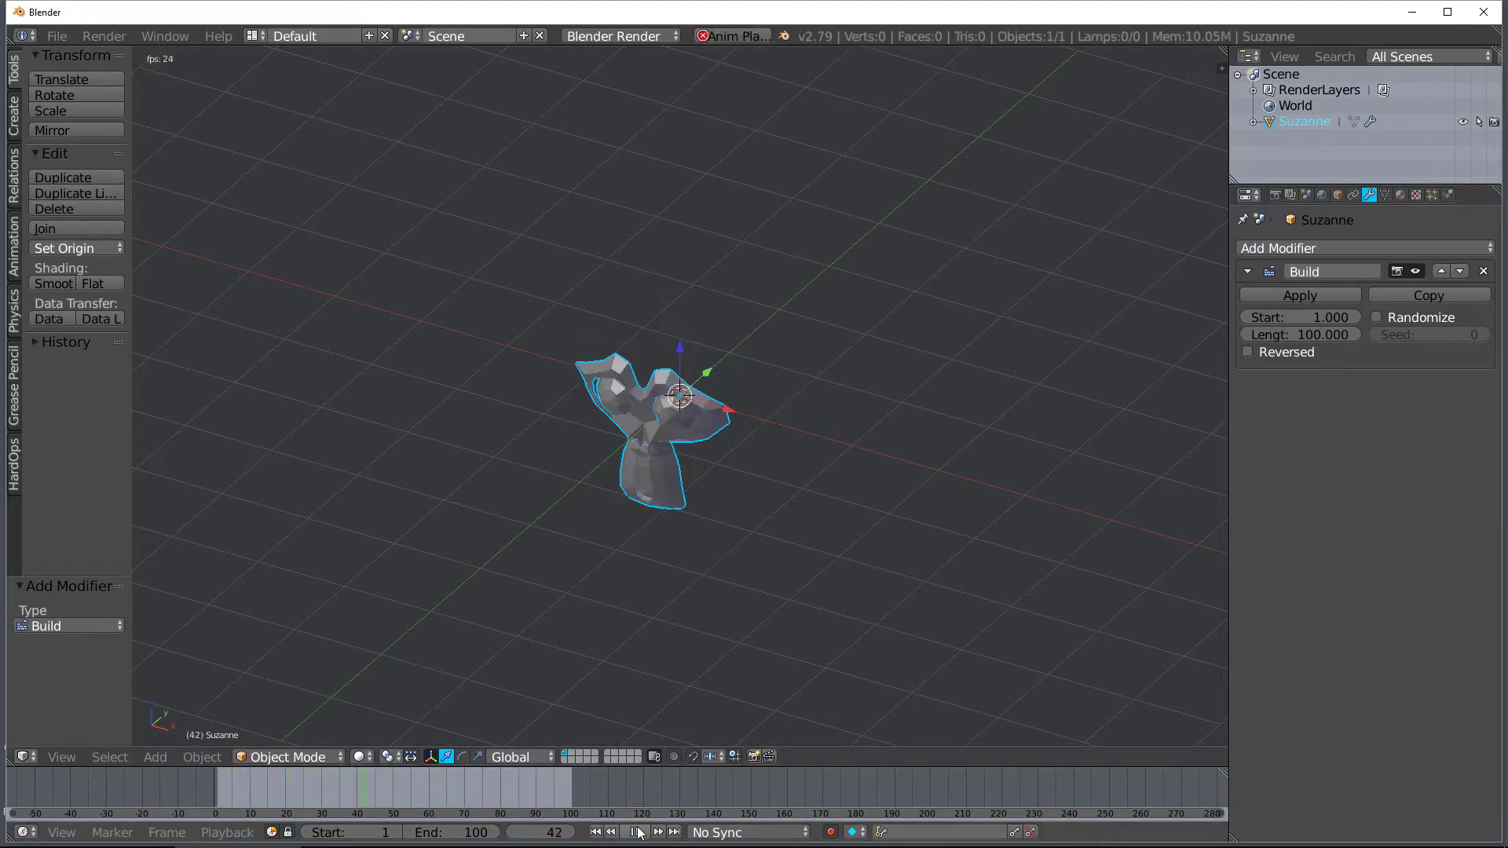
left_click(638, 832)
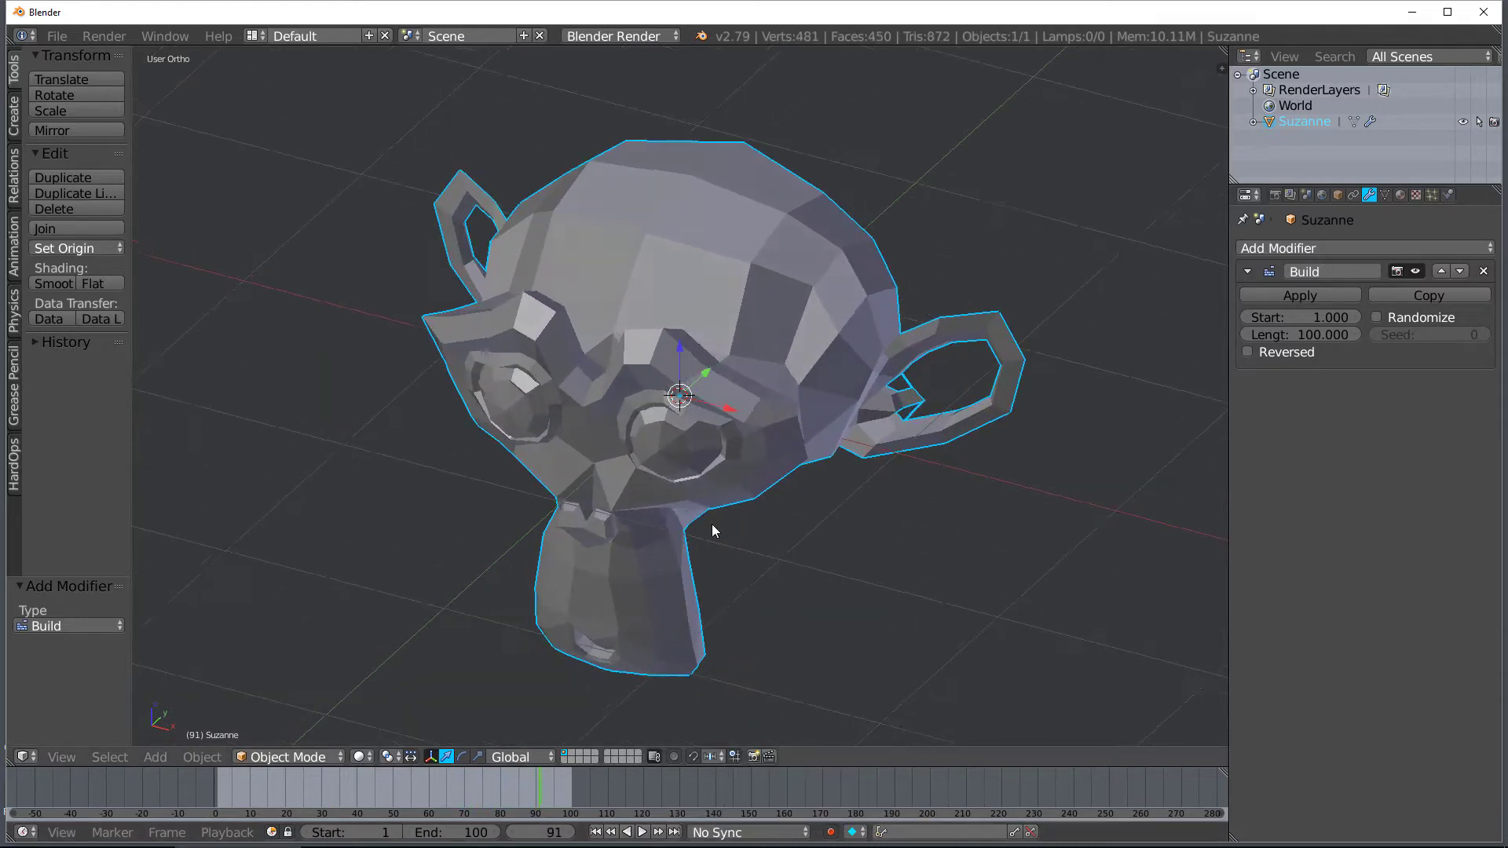
left_click_drag(714, 531, 732, 497)
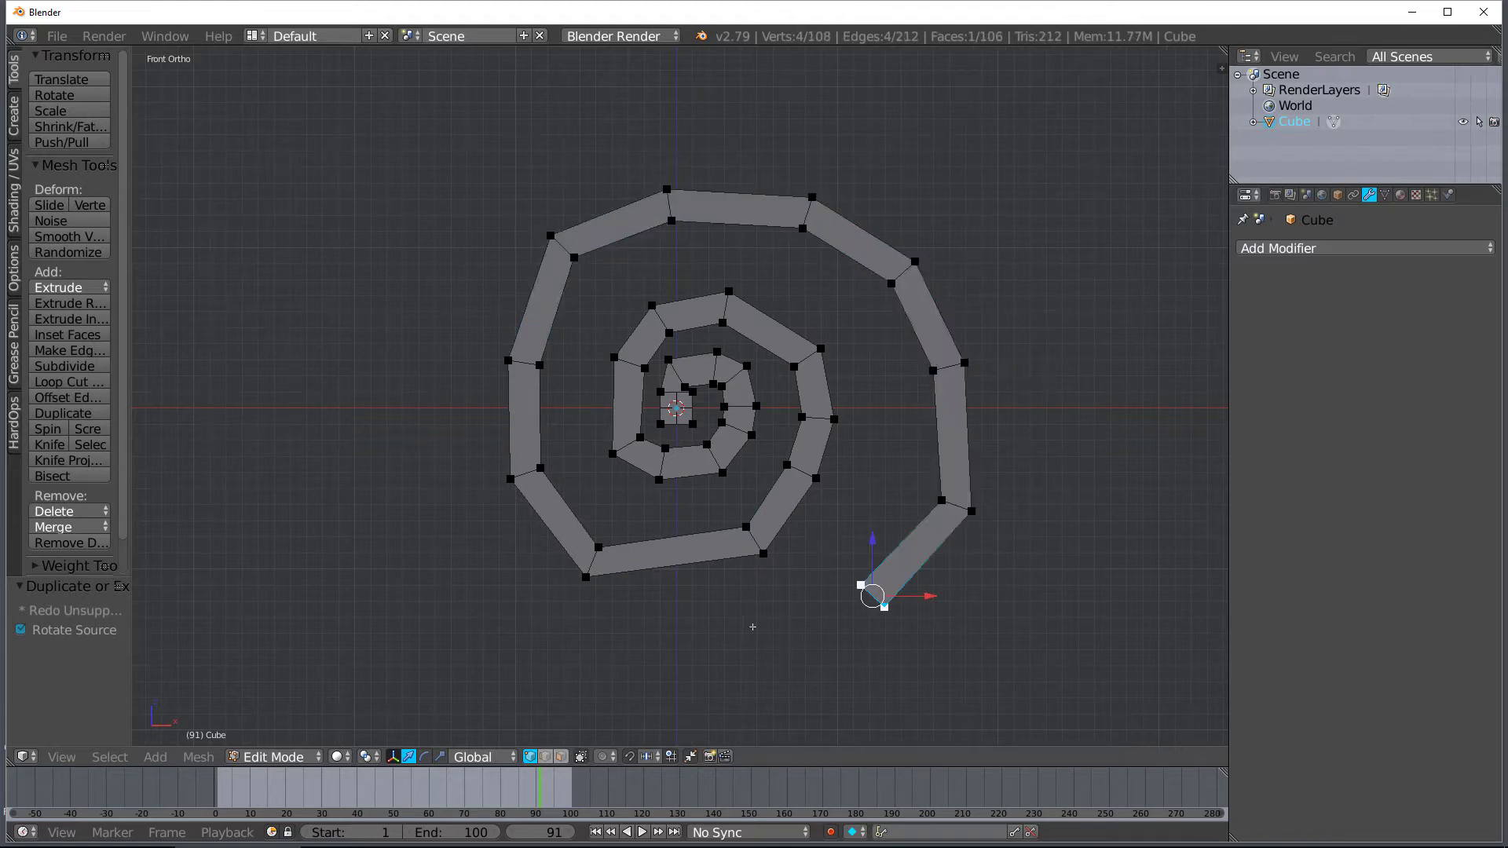
Add a Build modifier to the spiral, stop its playback, and rewind to frame 0
left_click(1365, 249)
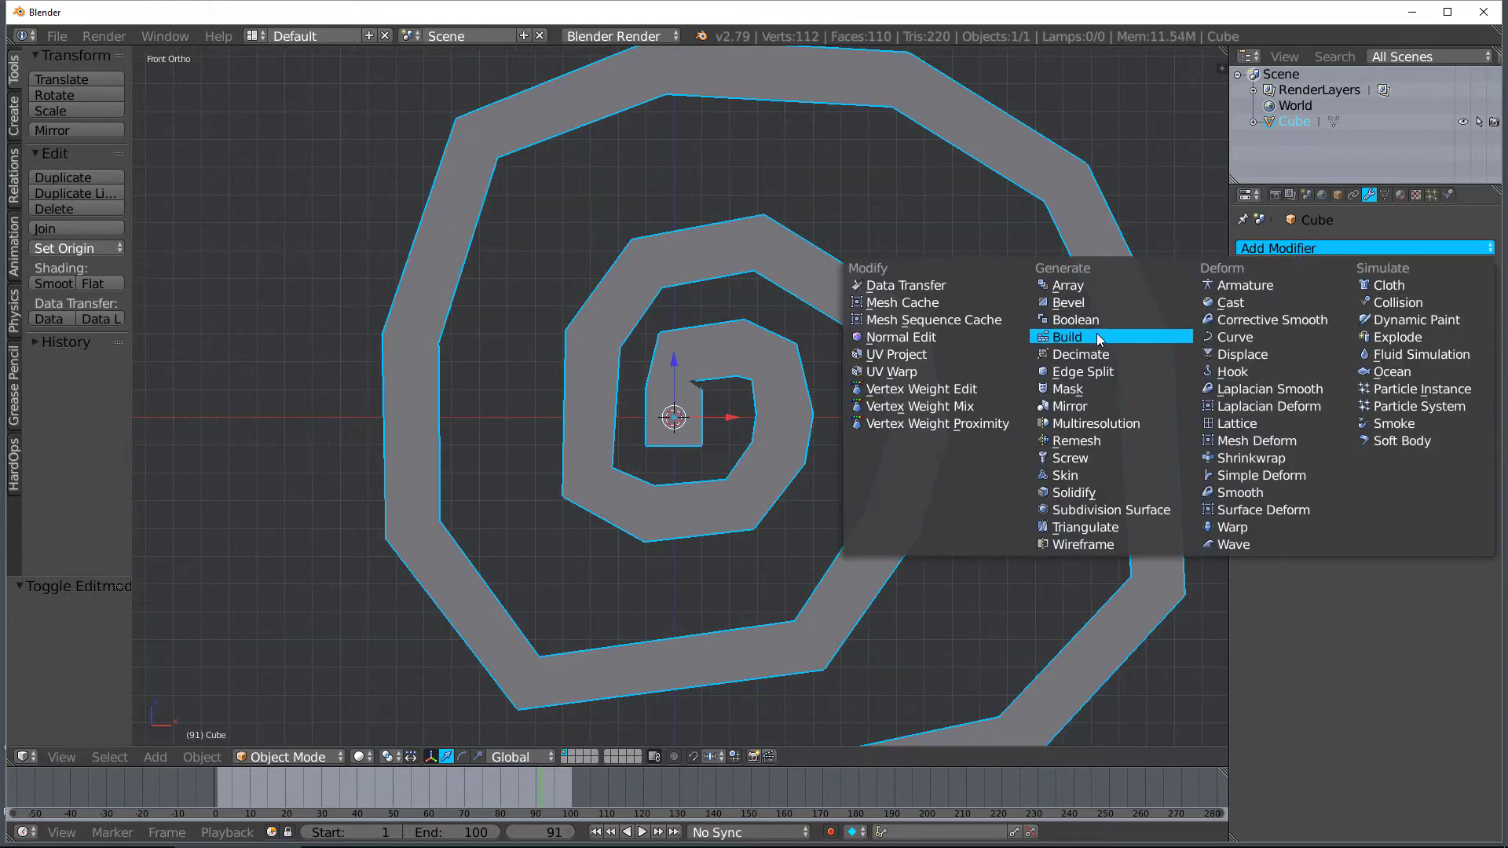
left_click(1068, 337)
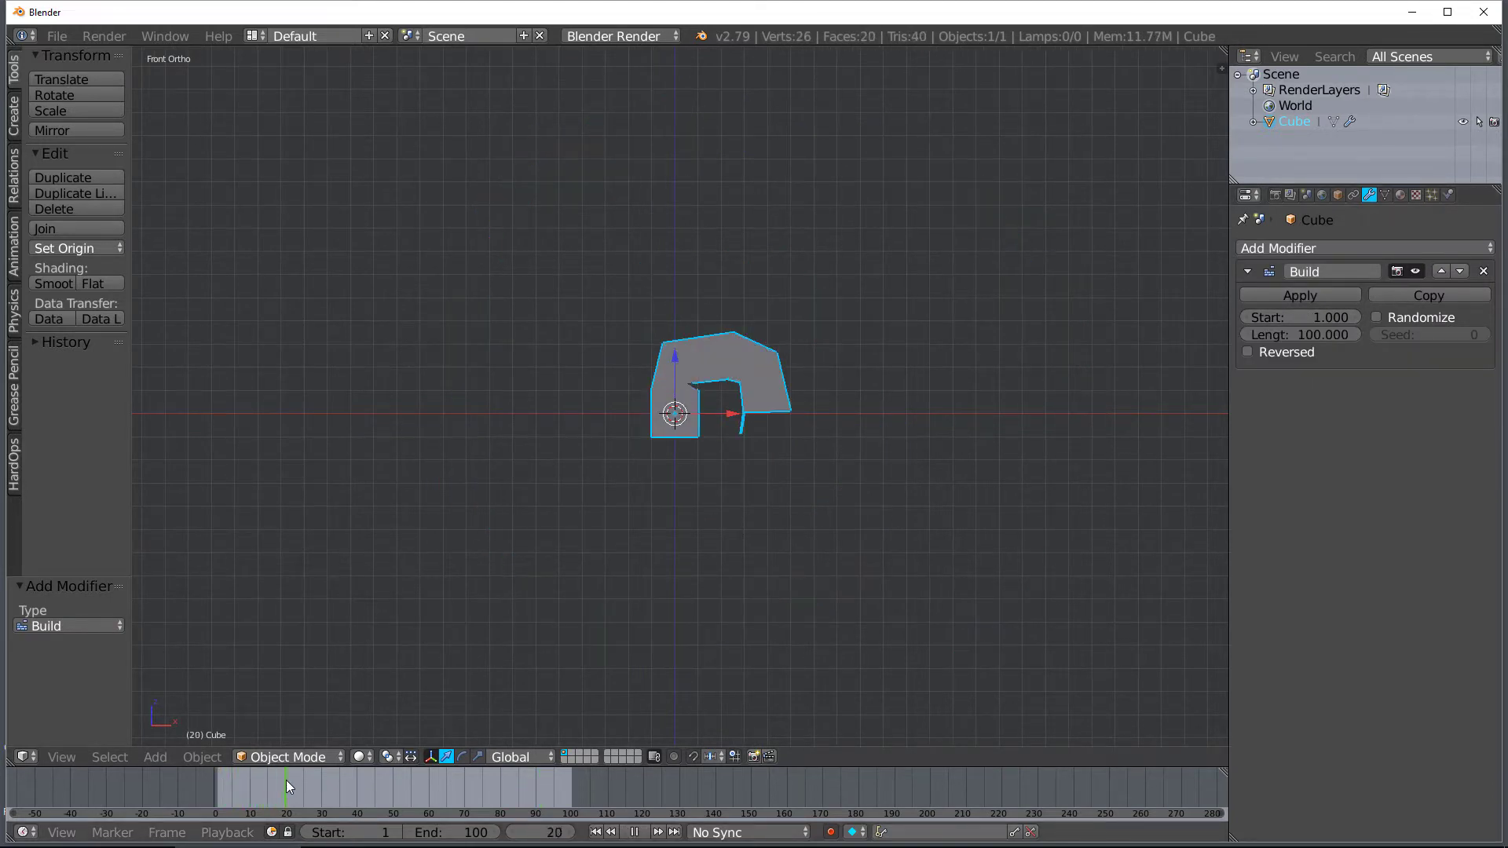
left_click(412, 800)
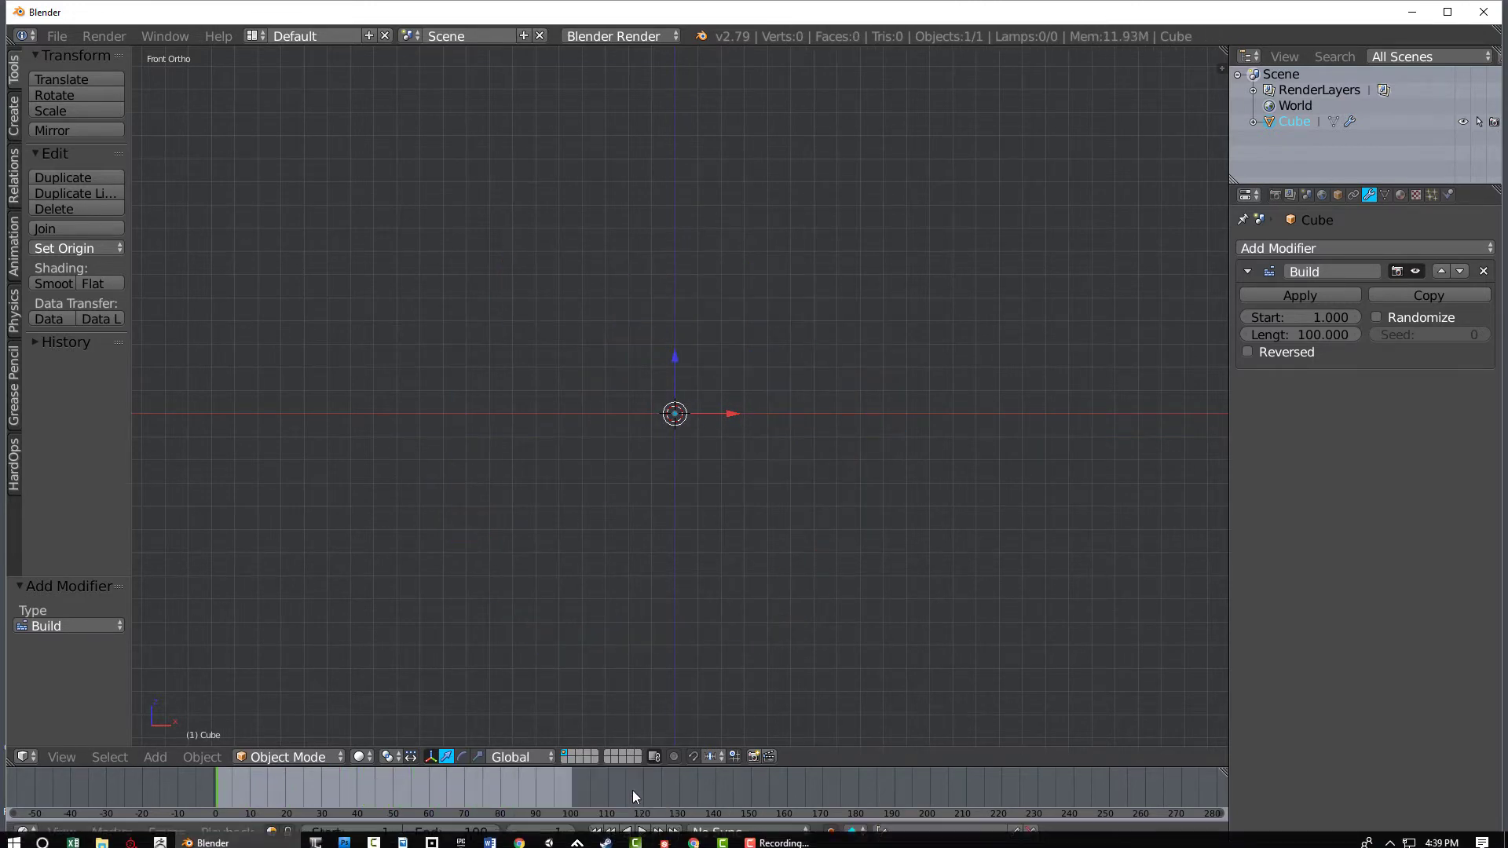
left_click(640, 832)
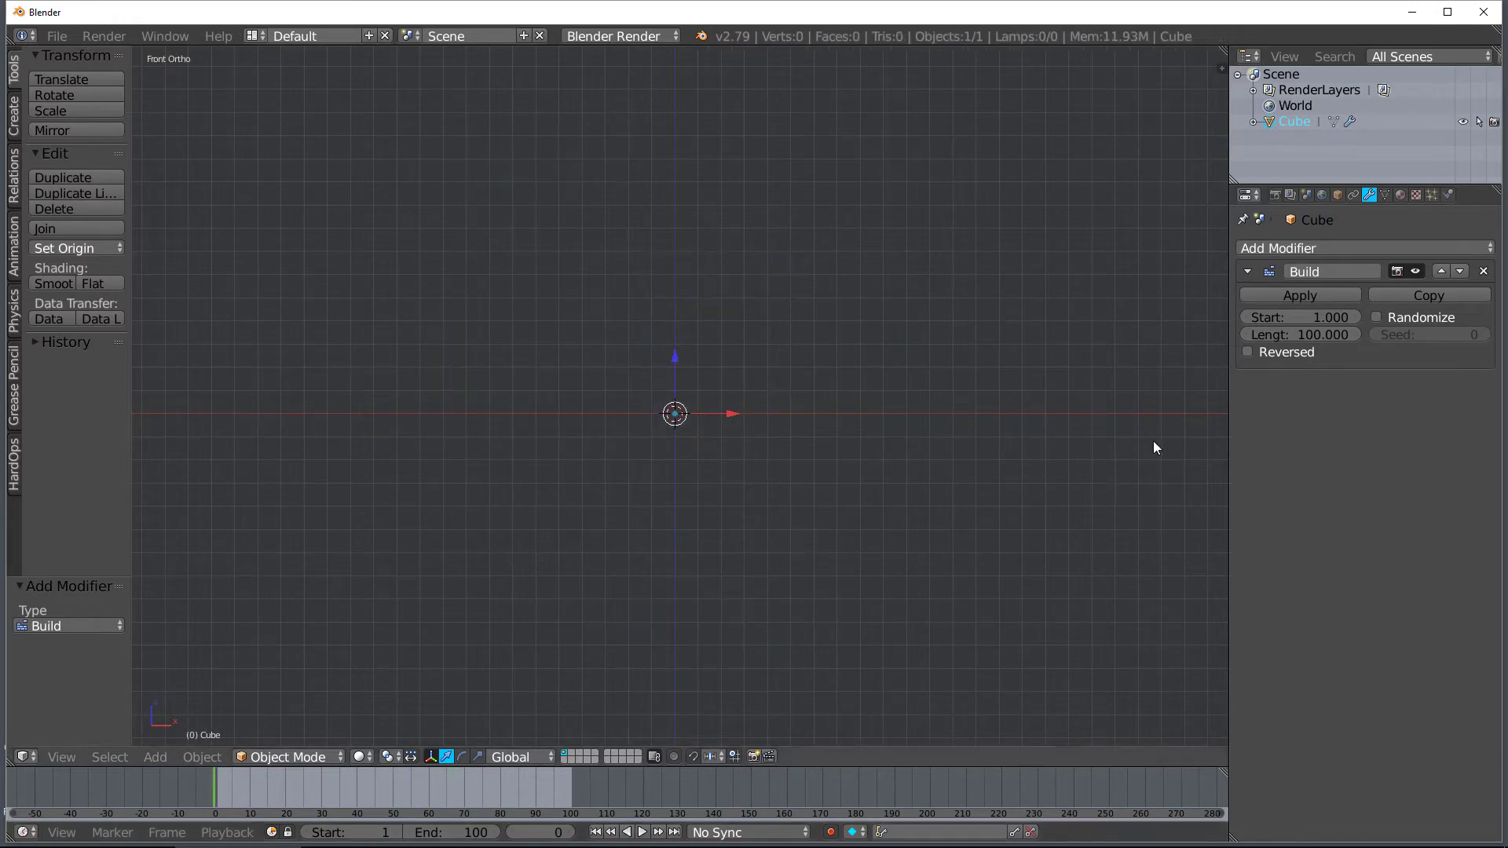
Enter the value 10.000 while replacing the spiral with a new Suzanne
type("10.000")
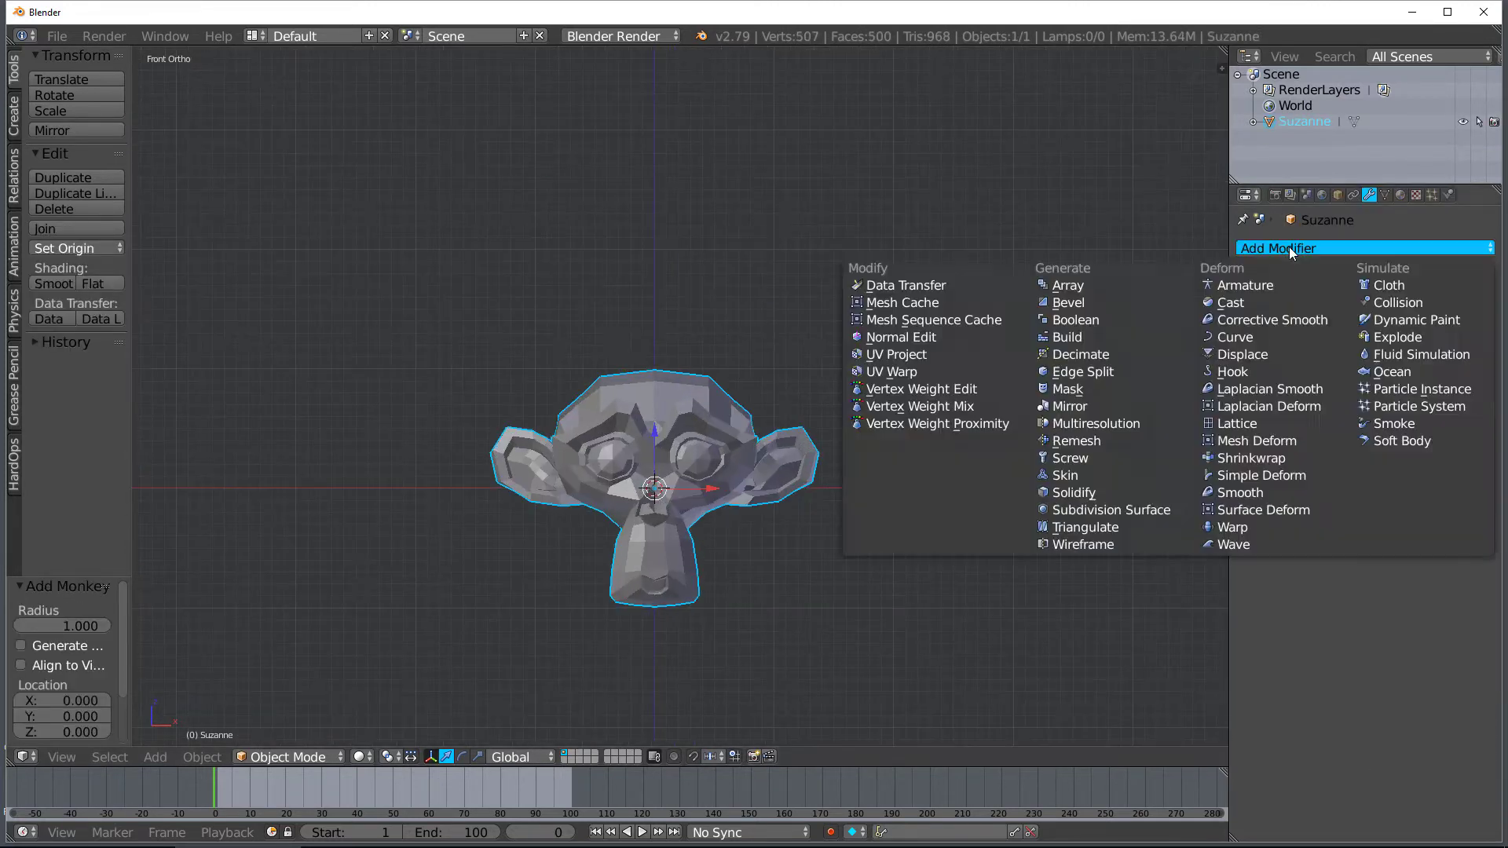
Add a Build modifier to the new Suzanne and play back its build animation
left_click(1067, 336)
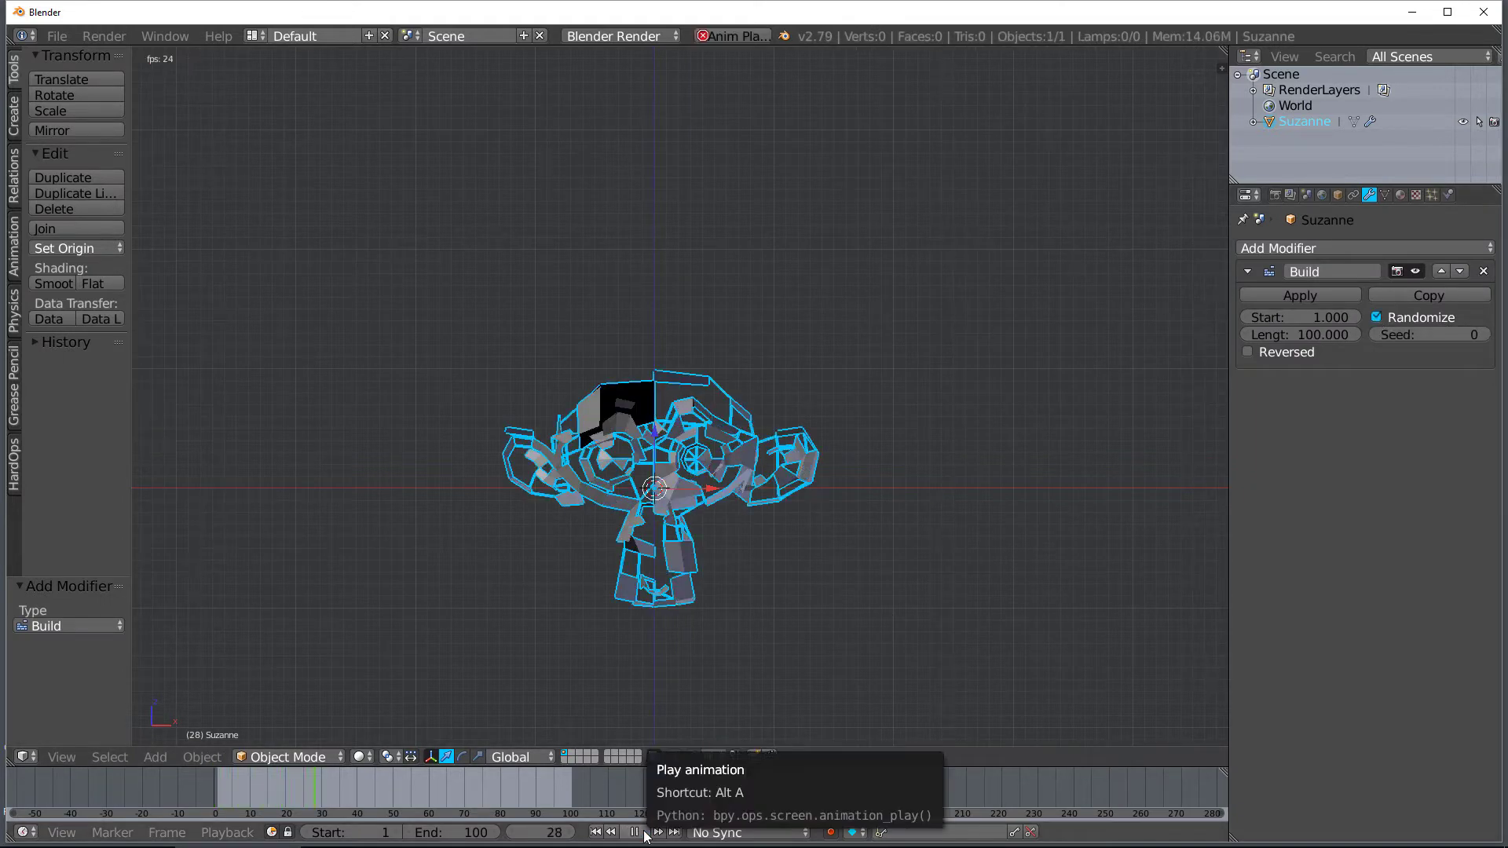
left_click(634, 832)
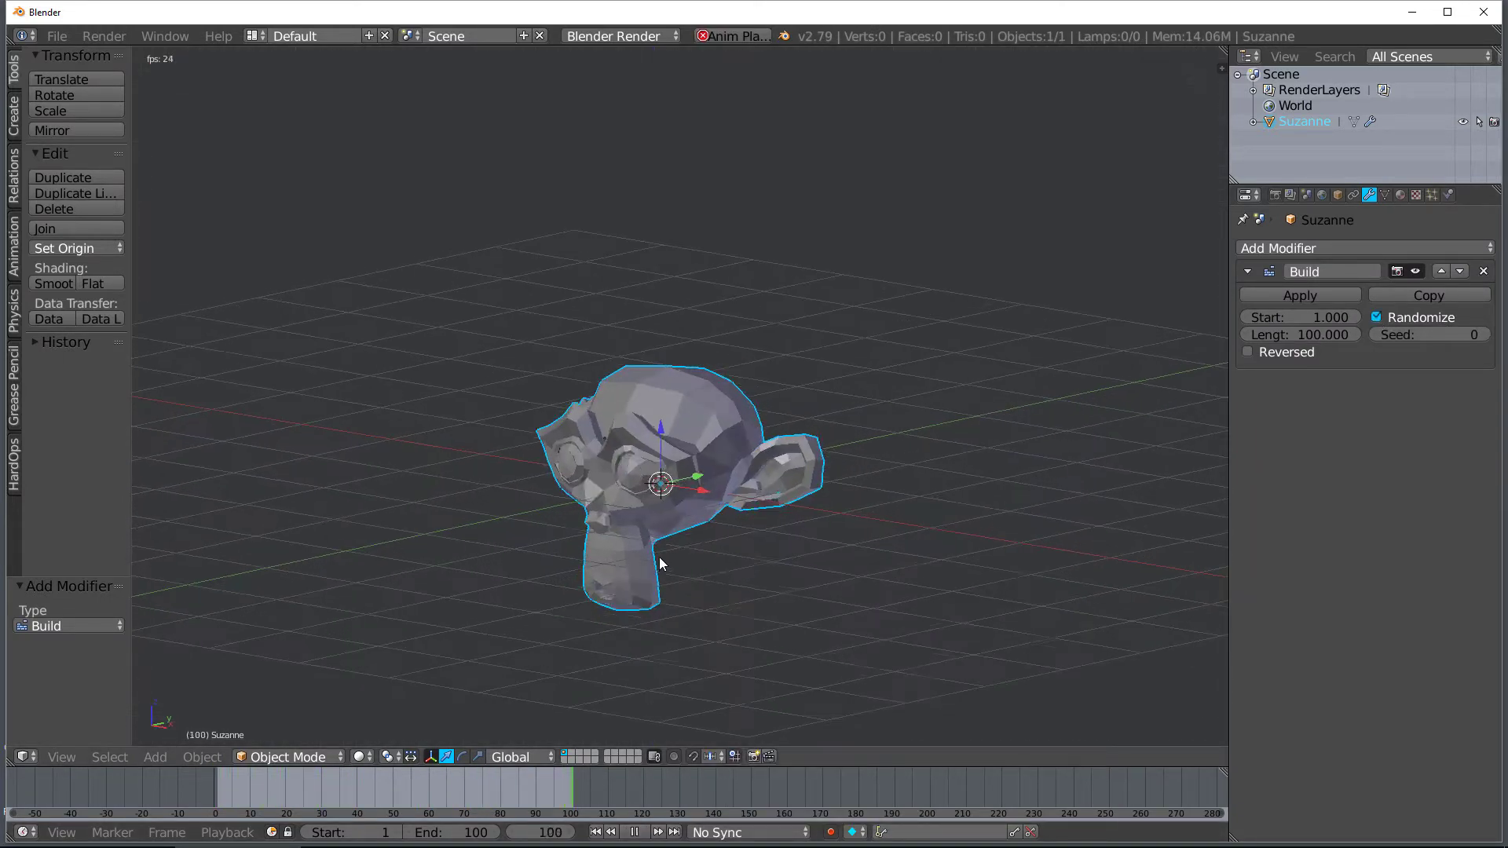
left_click(639, 832)
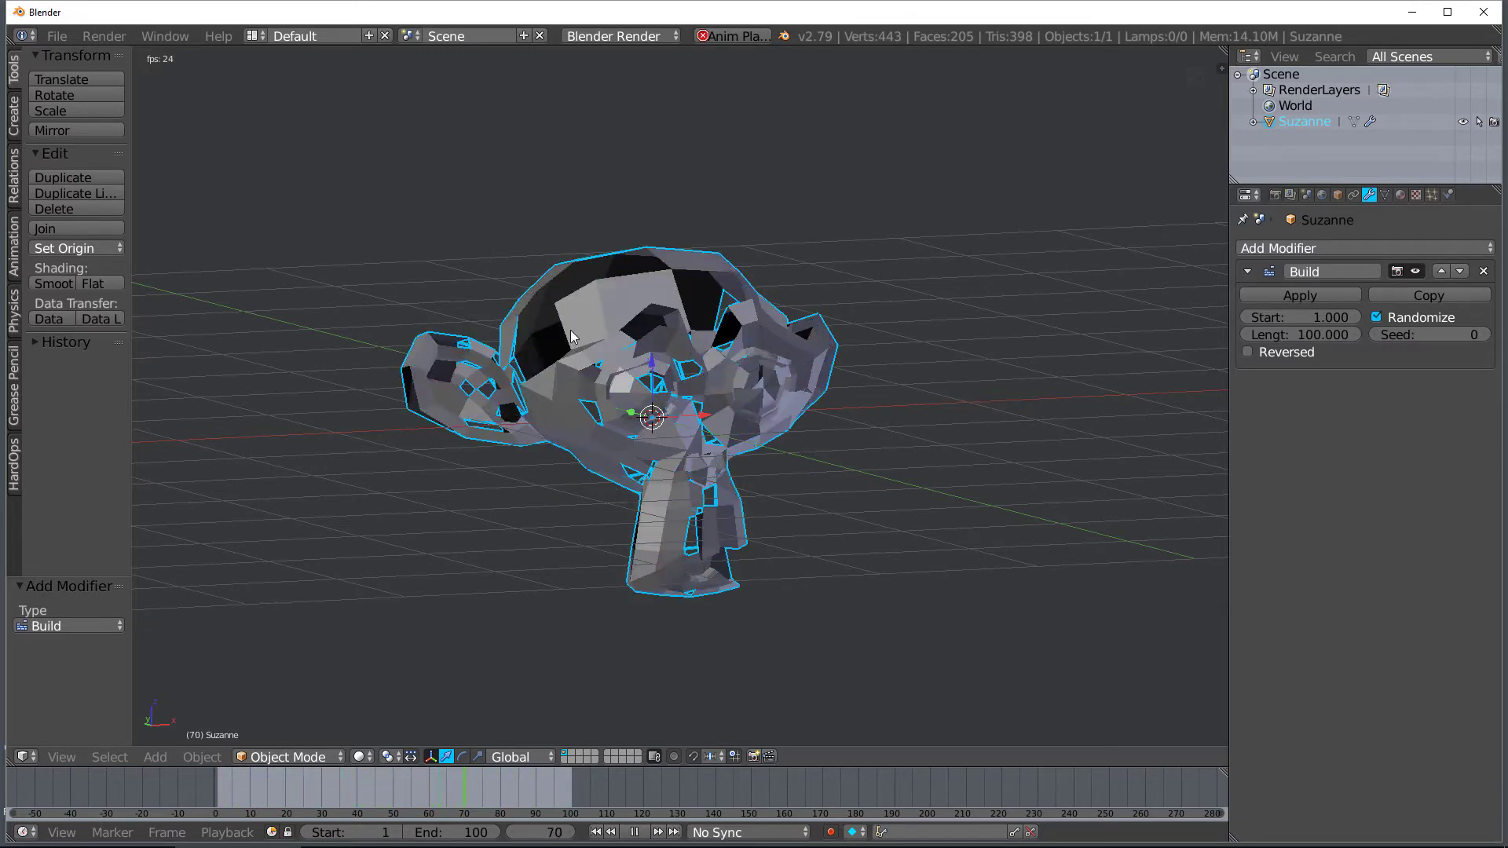
left_click(633, 833)
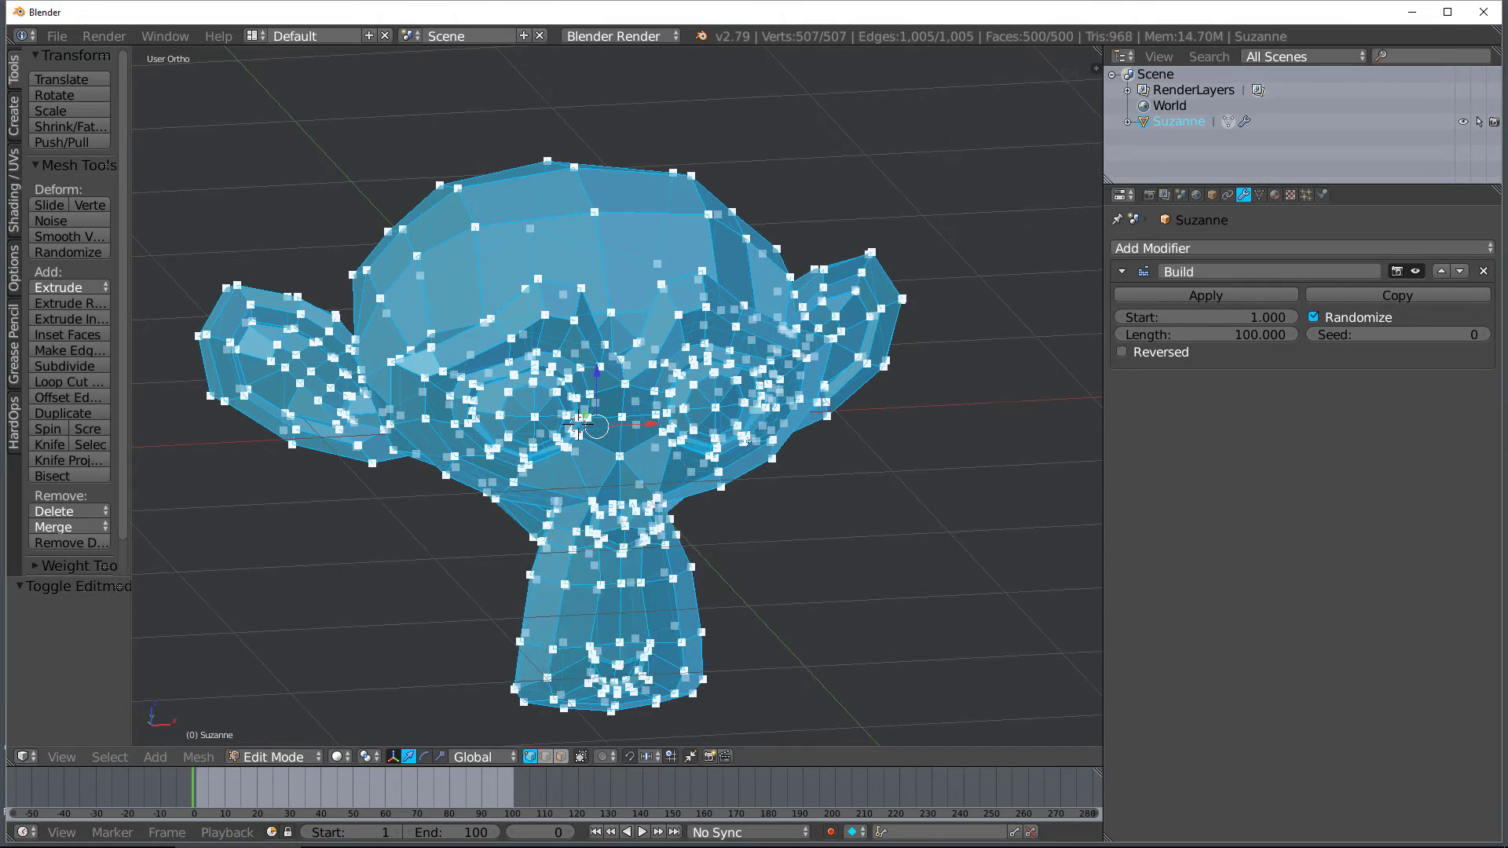
Run Sort Mesh Elements on Suzanne and set it to sort faces rather than vertices
type("sor")
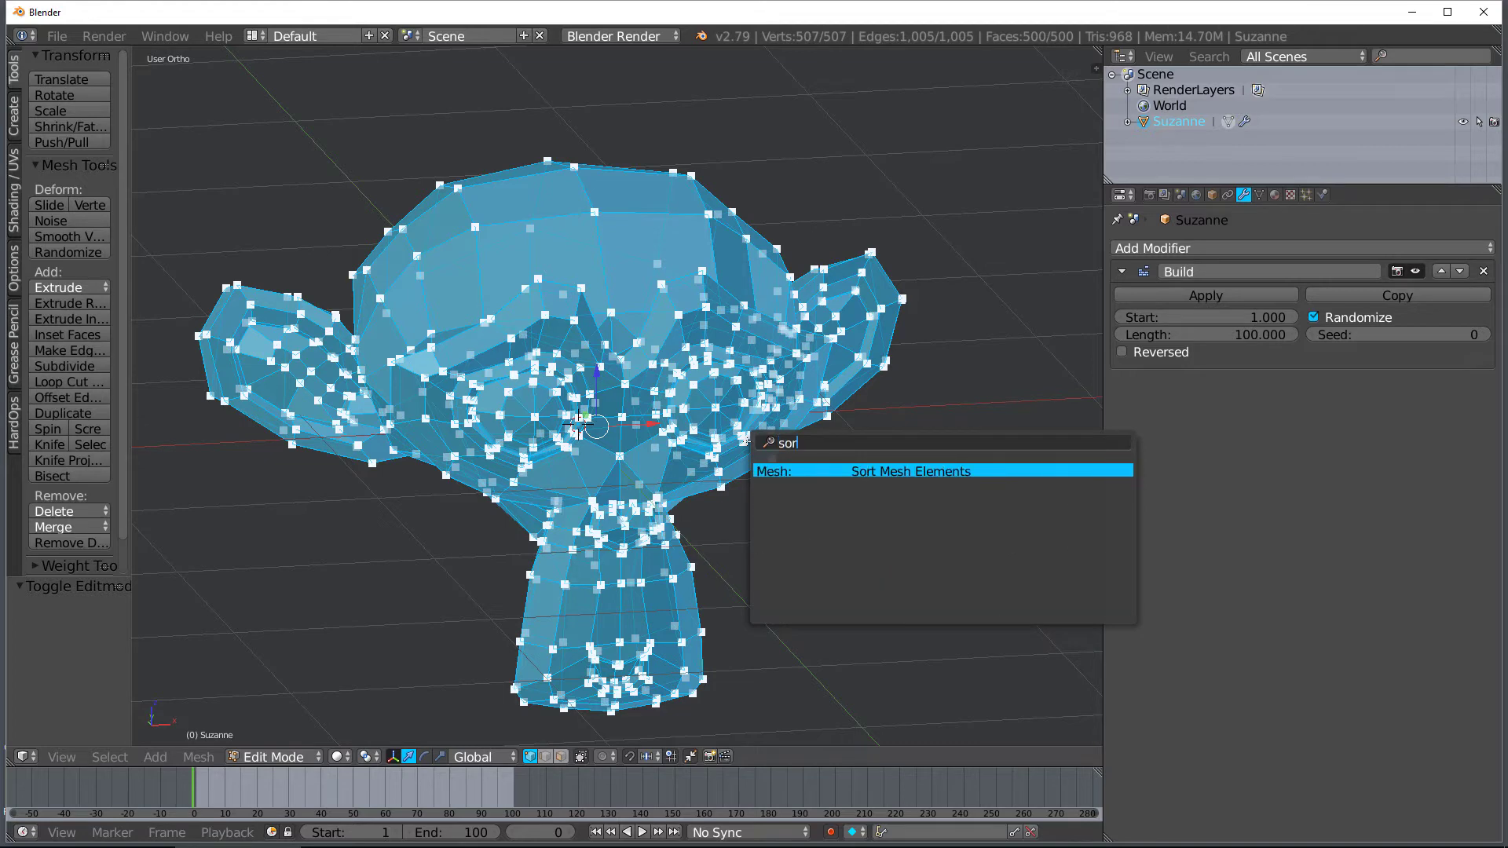
left_click(911, 471)
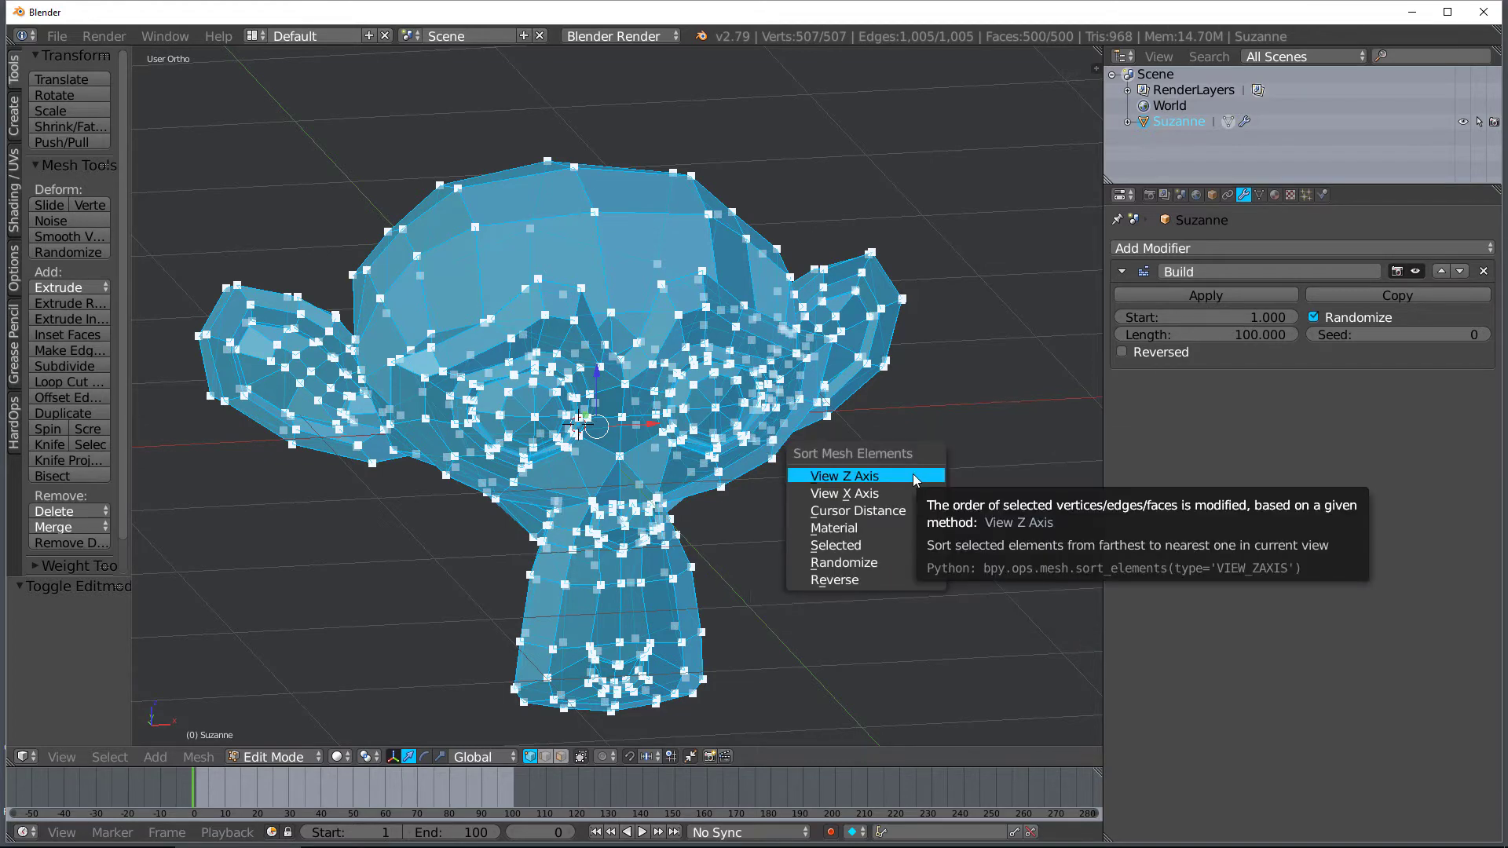
left_click(844, 476)
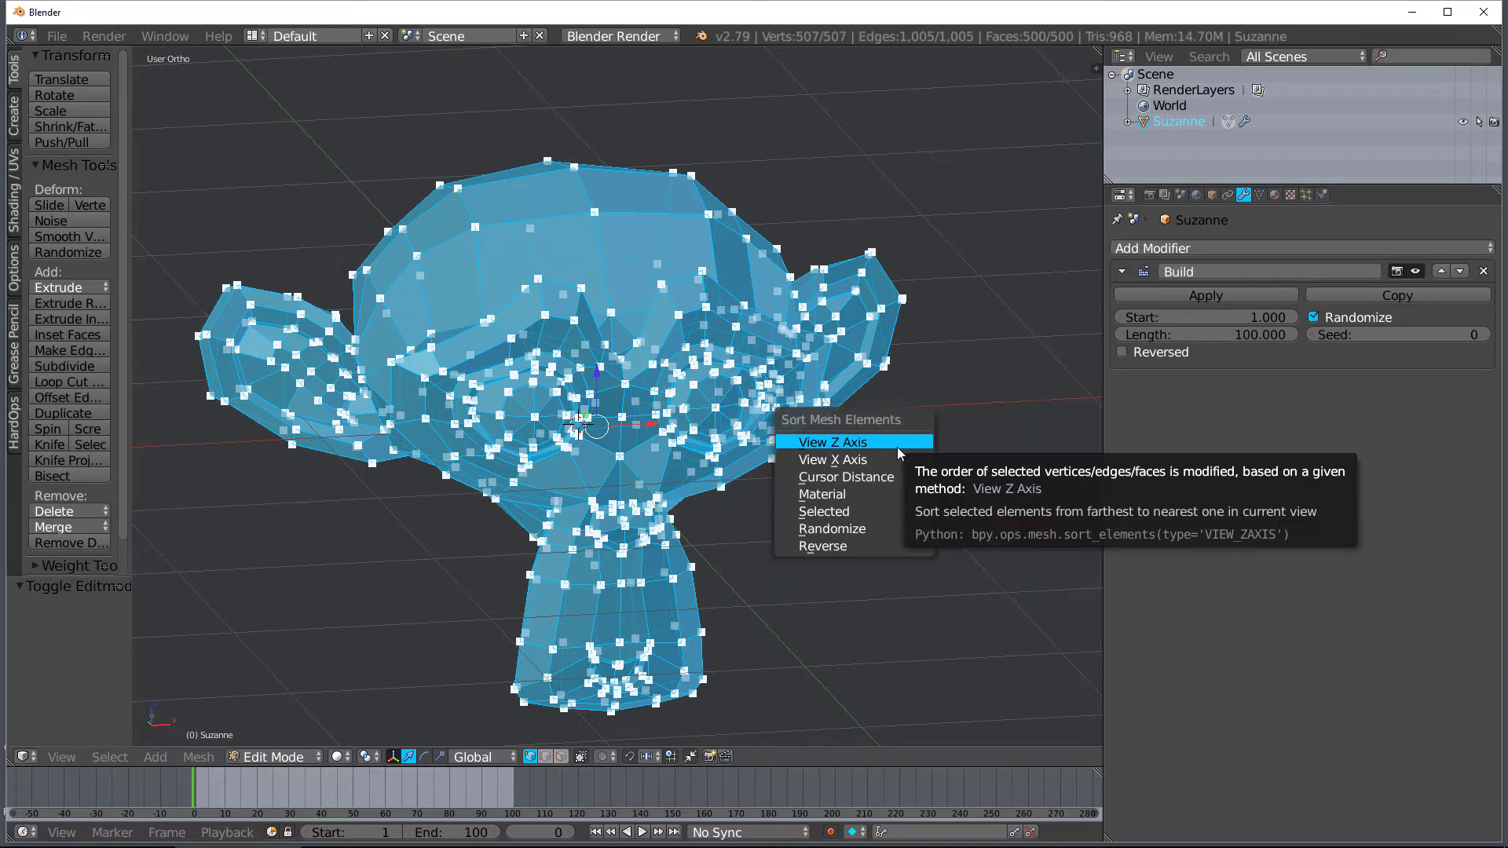
mouse_move(845, 511)
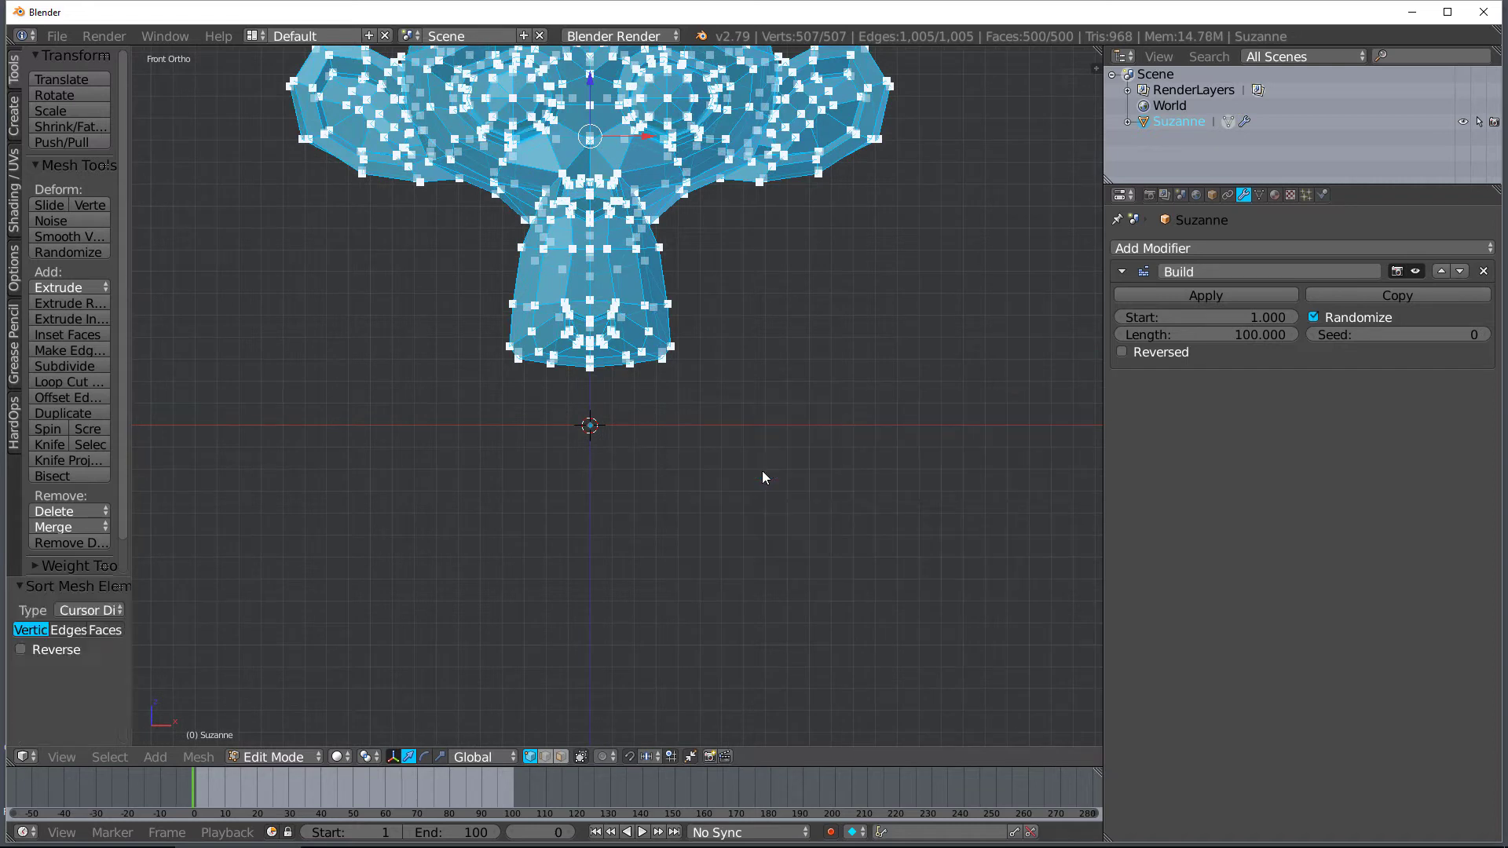
left_click(106, 630)
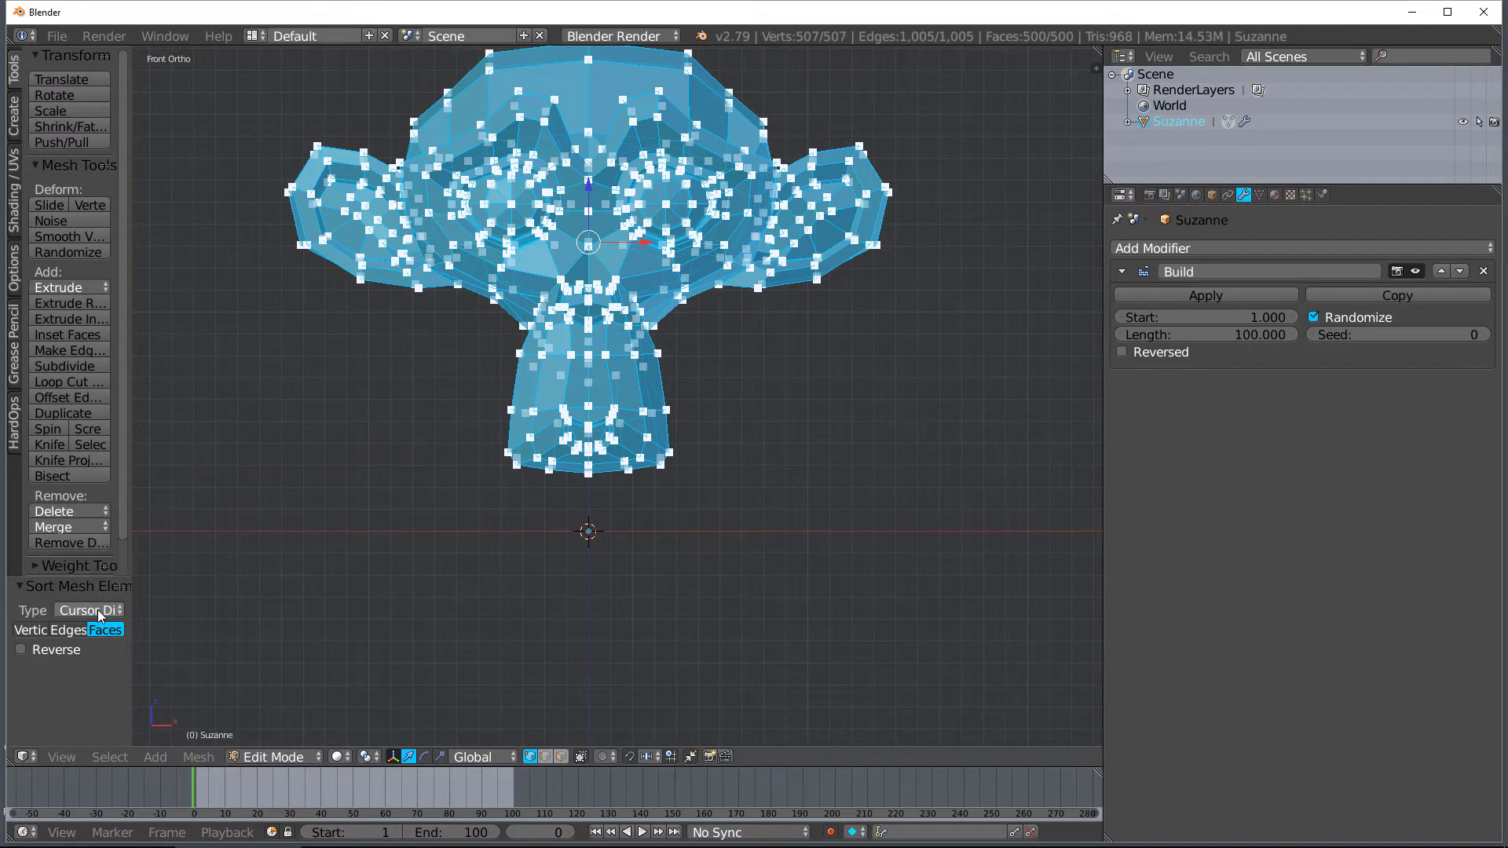
left_click(643, 833)
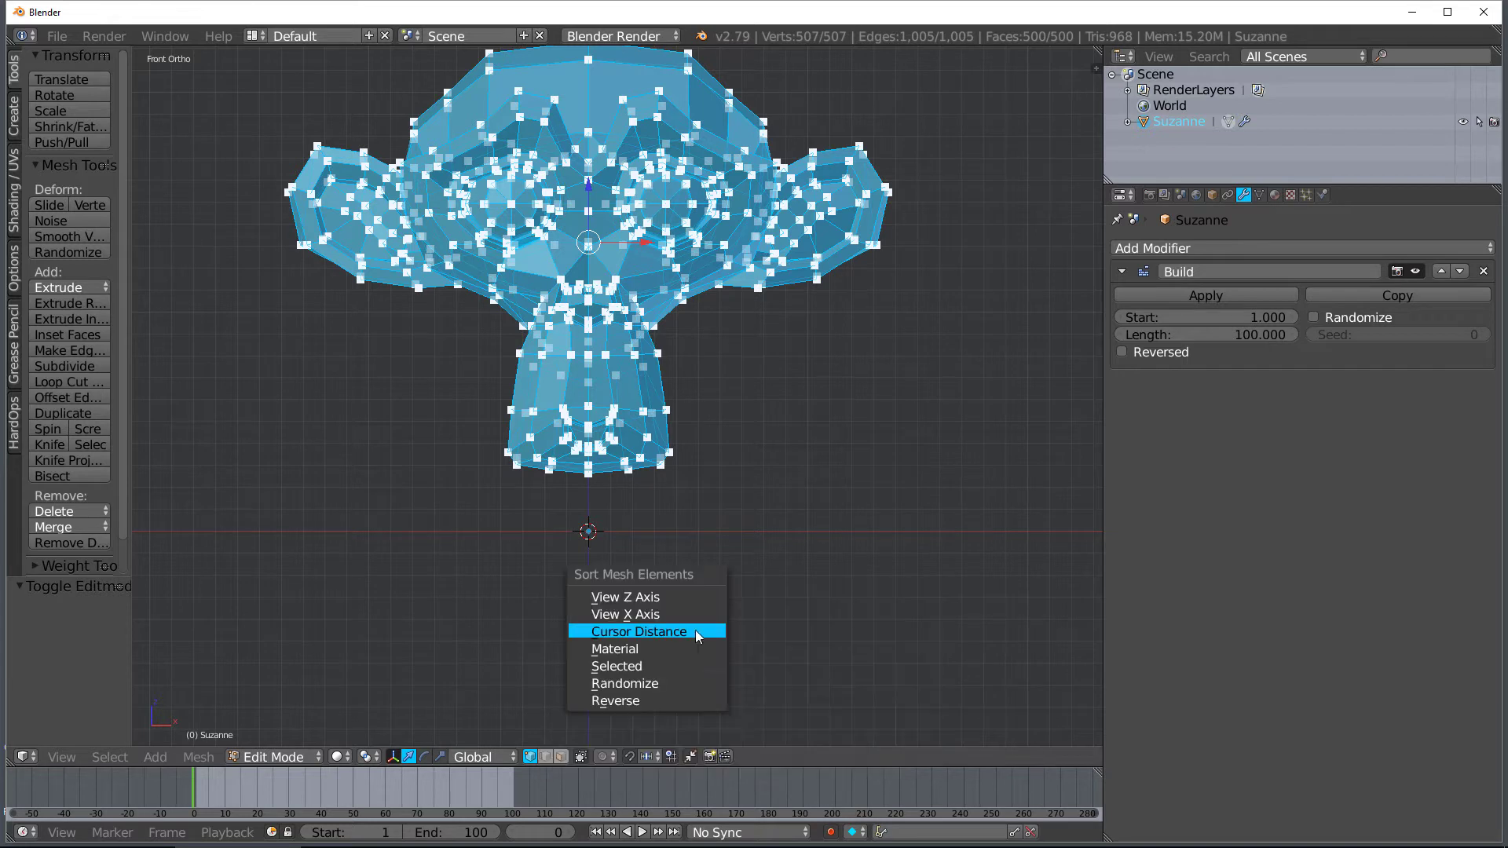
Choose Cursor Distance as Suzanne's Sort Mesh Elements method
left_click(638, 631)
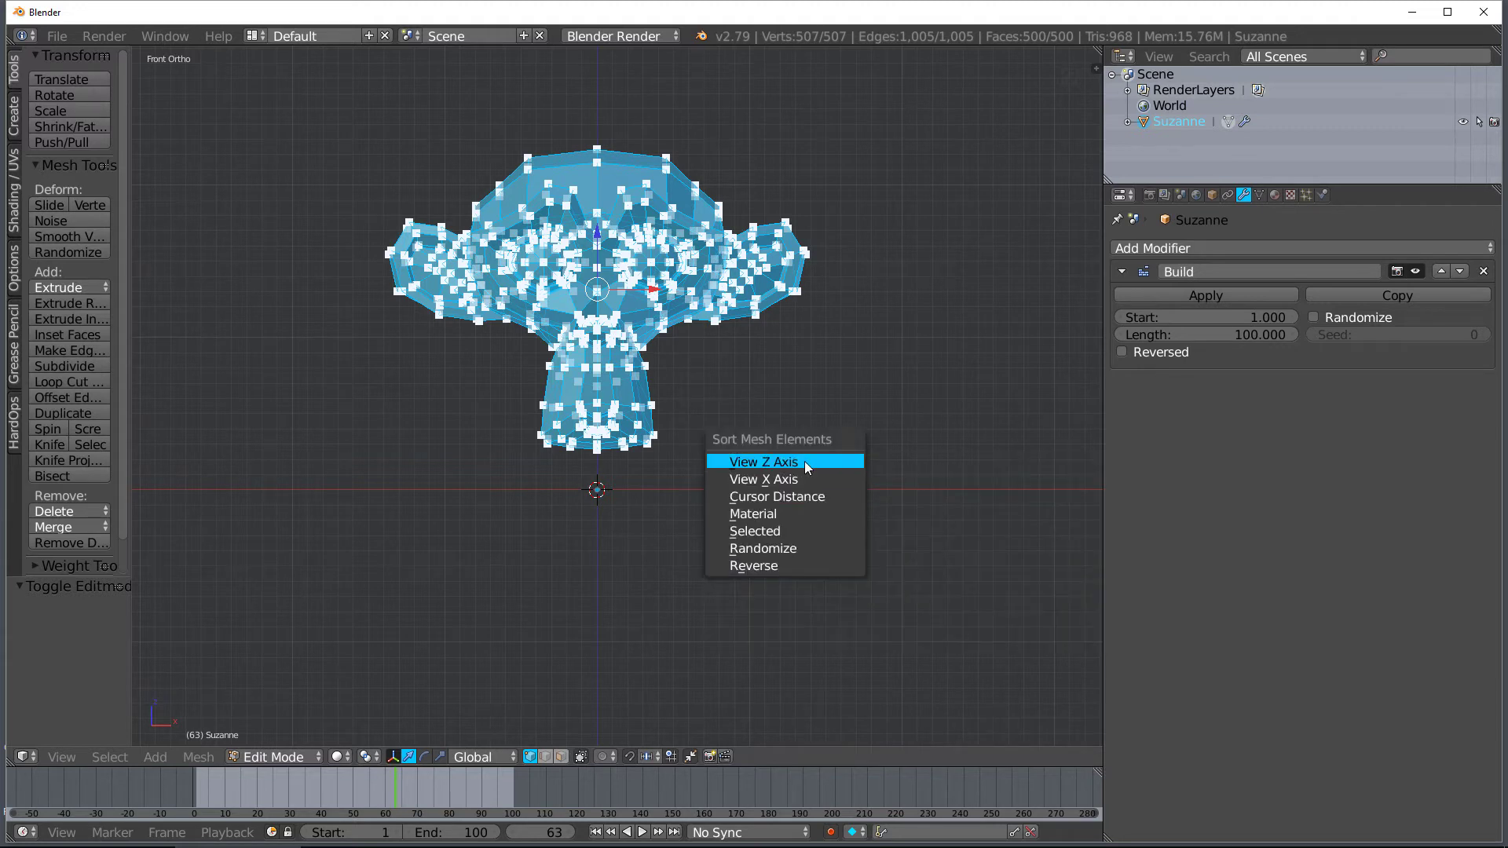
mouse_move(794, 466)
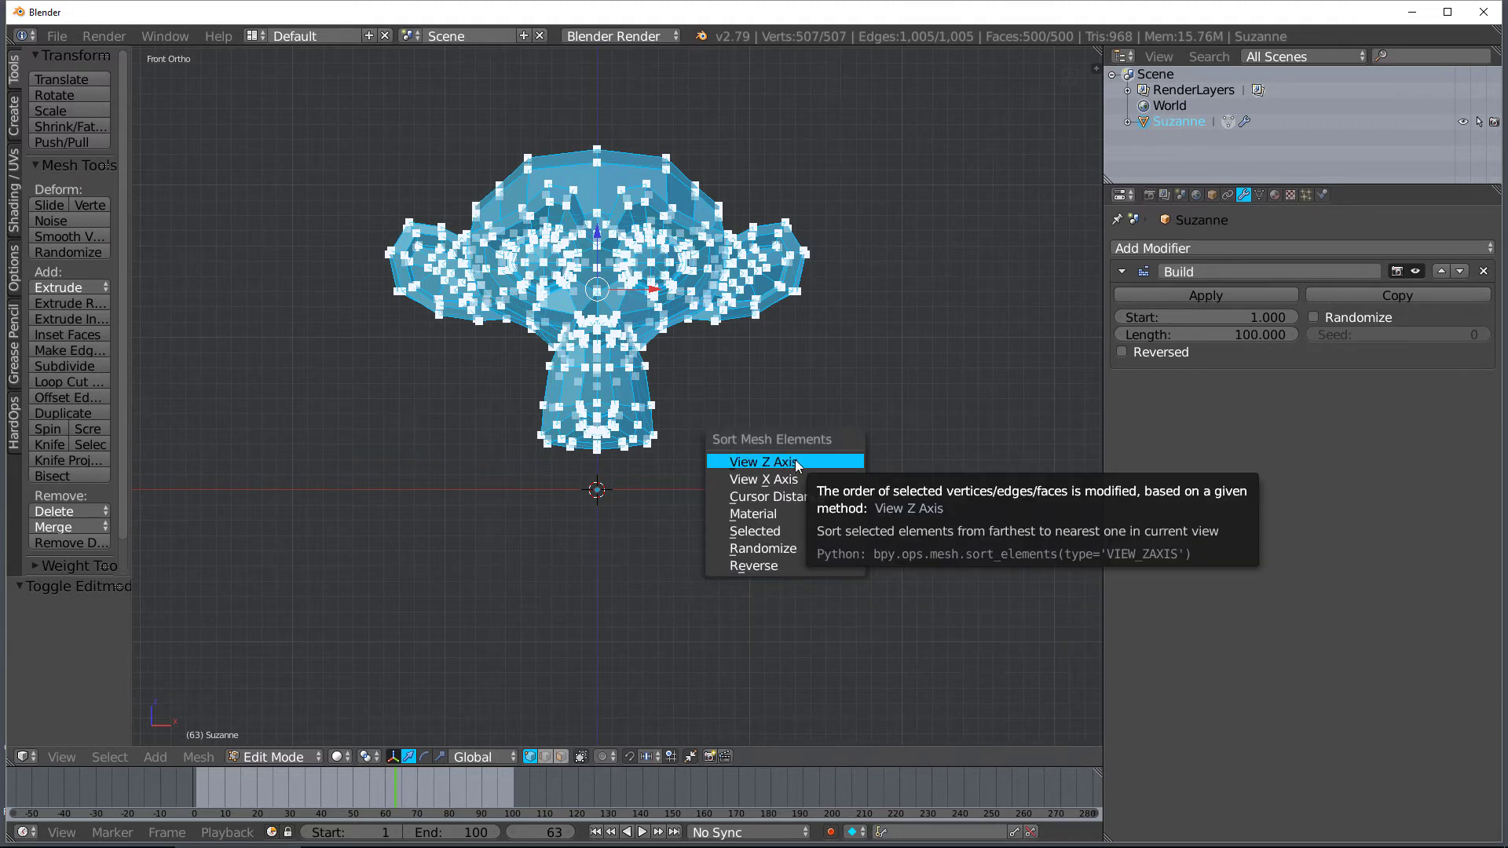
Sort Suzanne's mesh by View Z Axis depth, return to Object Mode, and play the build
left_click(764, 462)
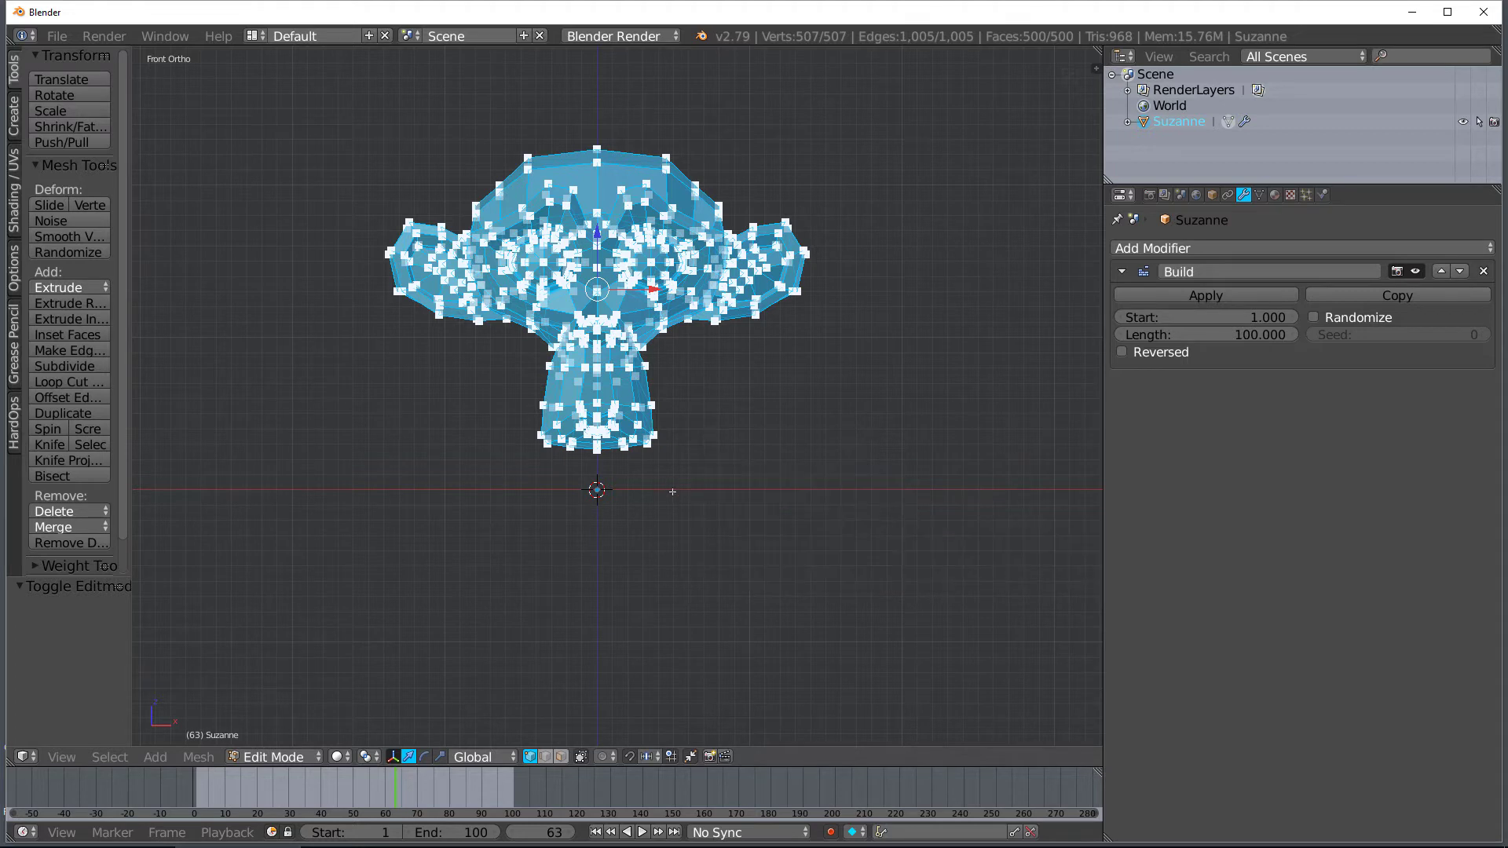
key("Tab")
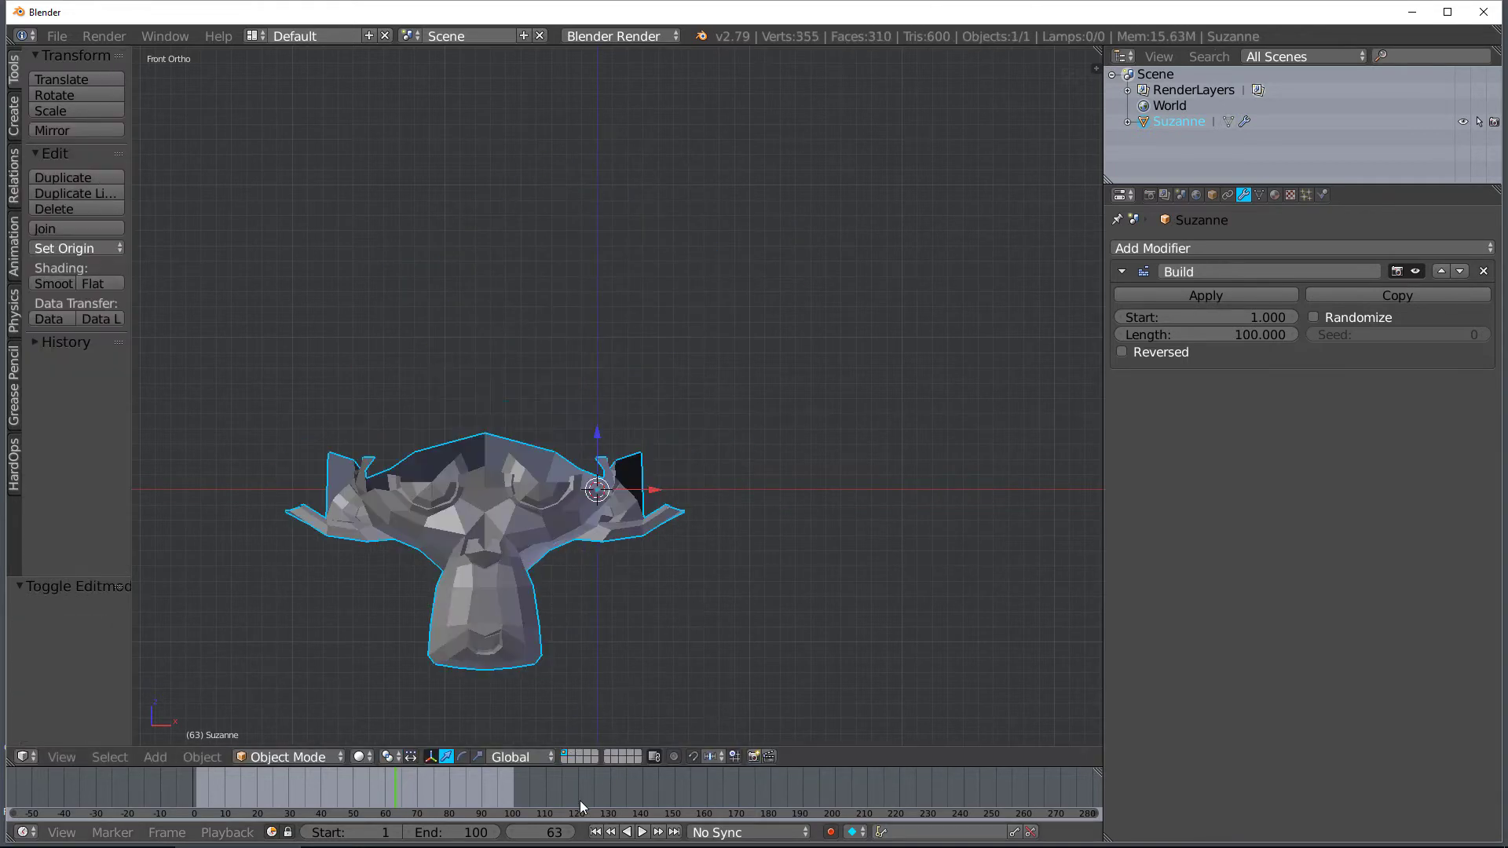
left_click(643, 832)
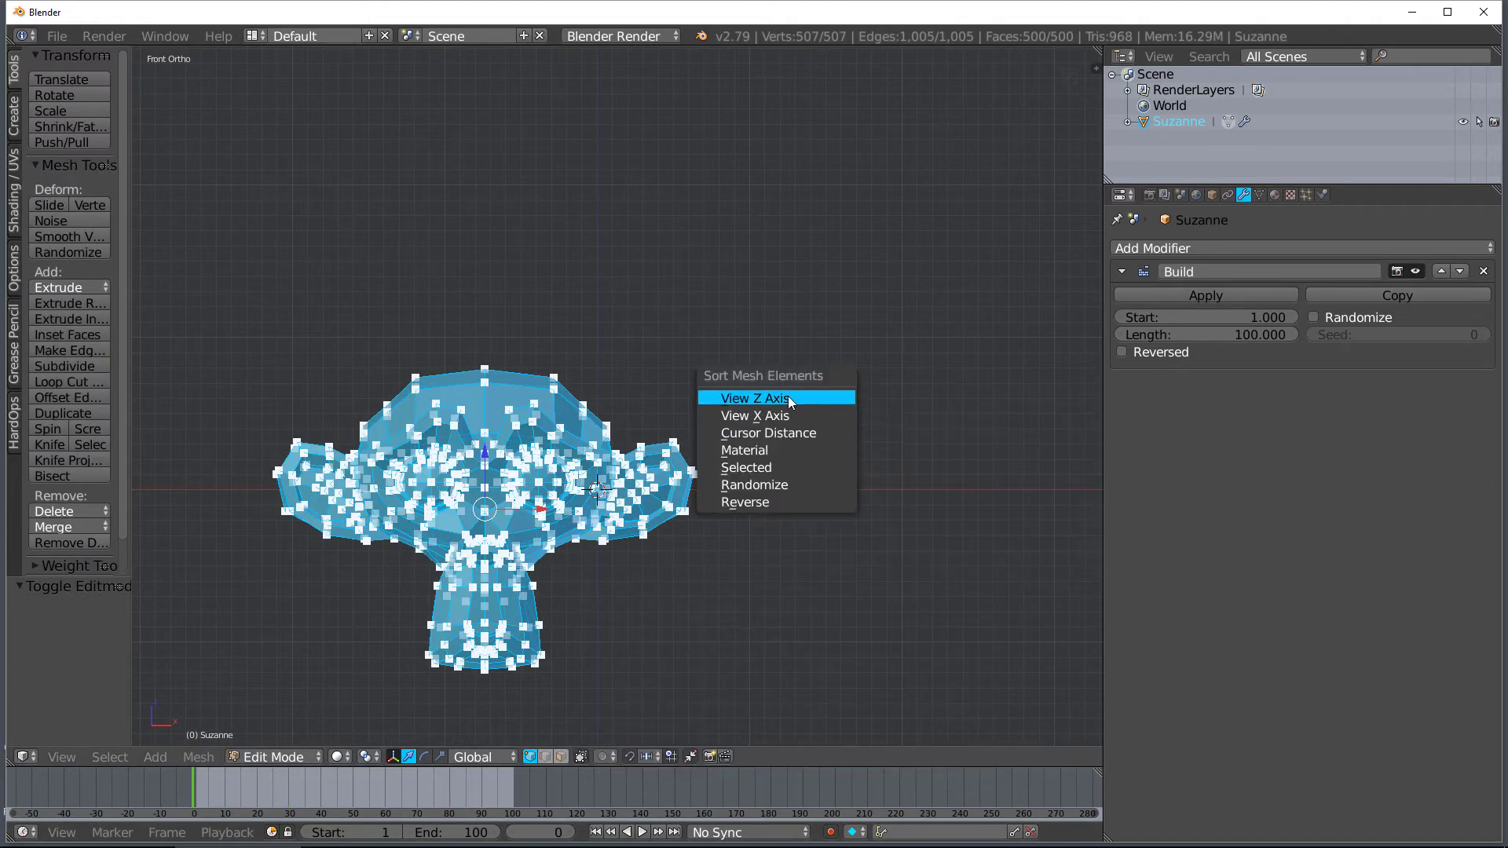
Sort Suzanne's faces by view depth, leave Edit Mode, and scrub through the build frames
left_click(755, 398)
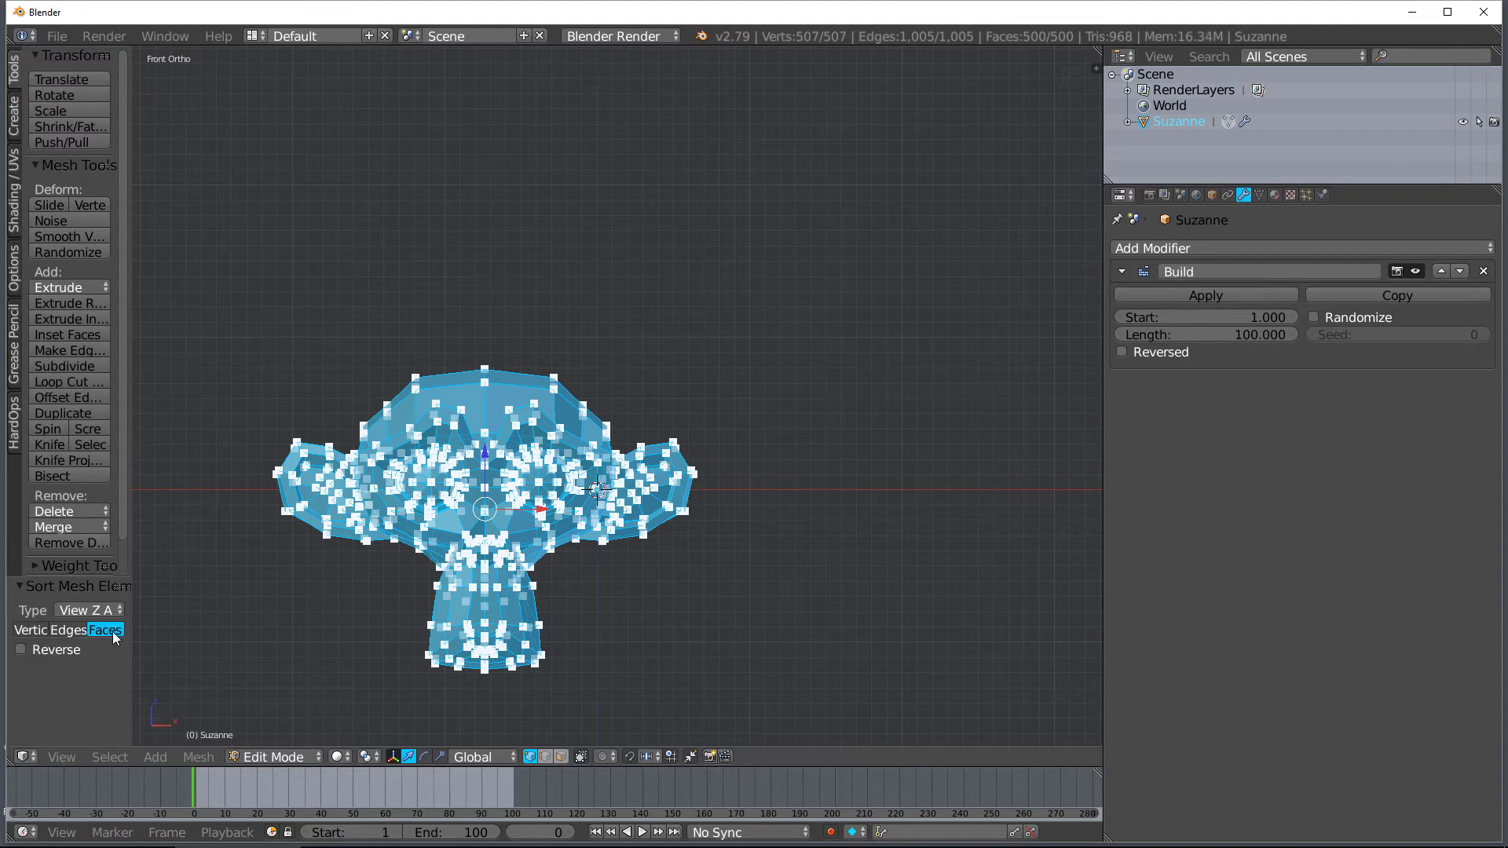
key("Tab")
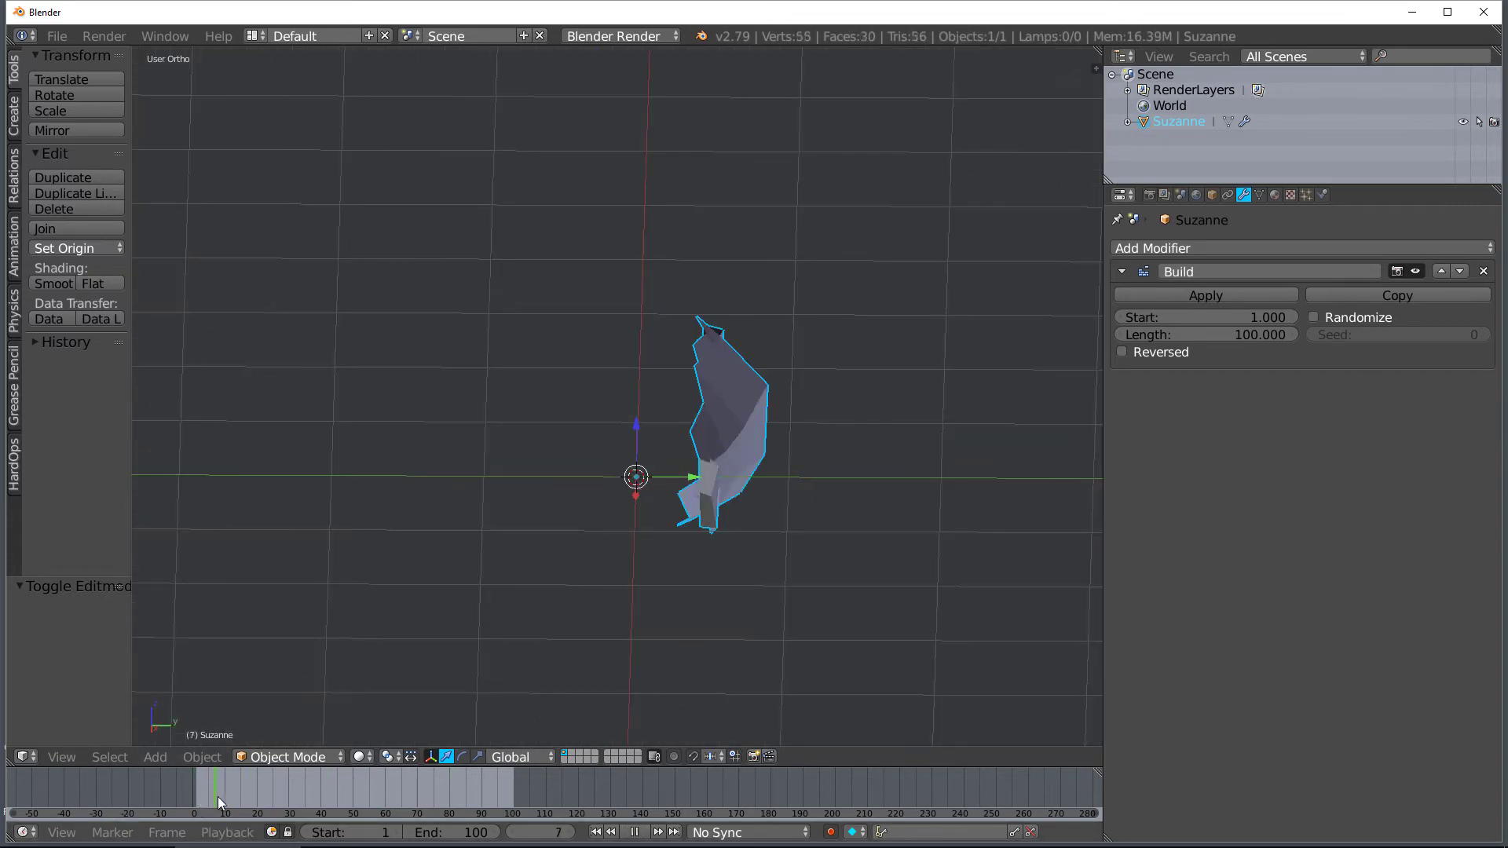
left_click_drag(219, 788, 277, 788)
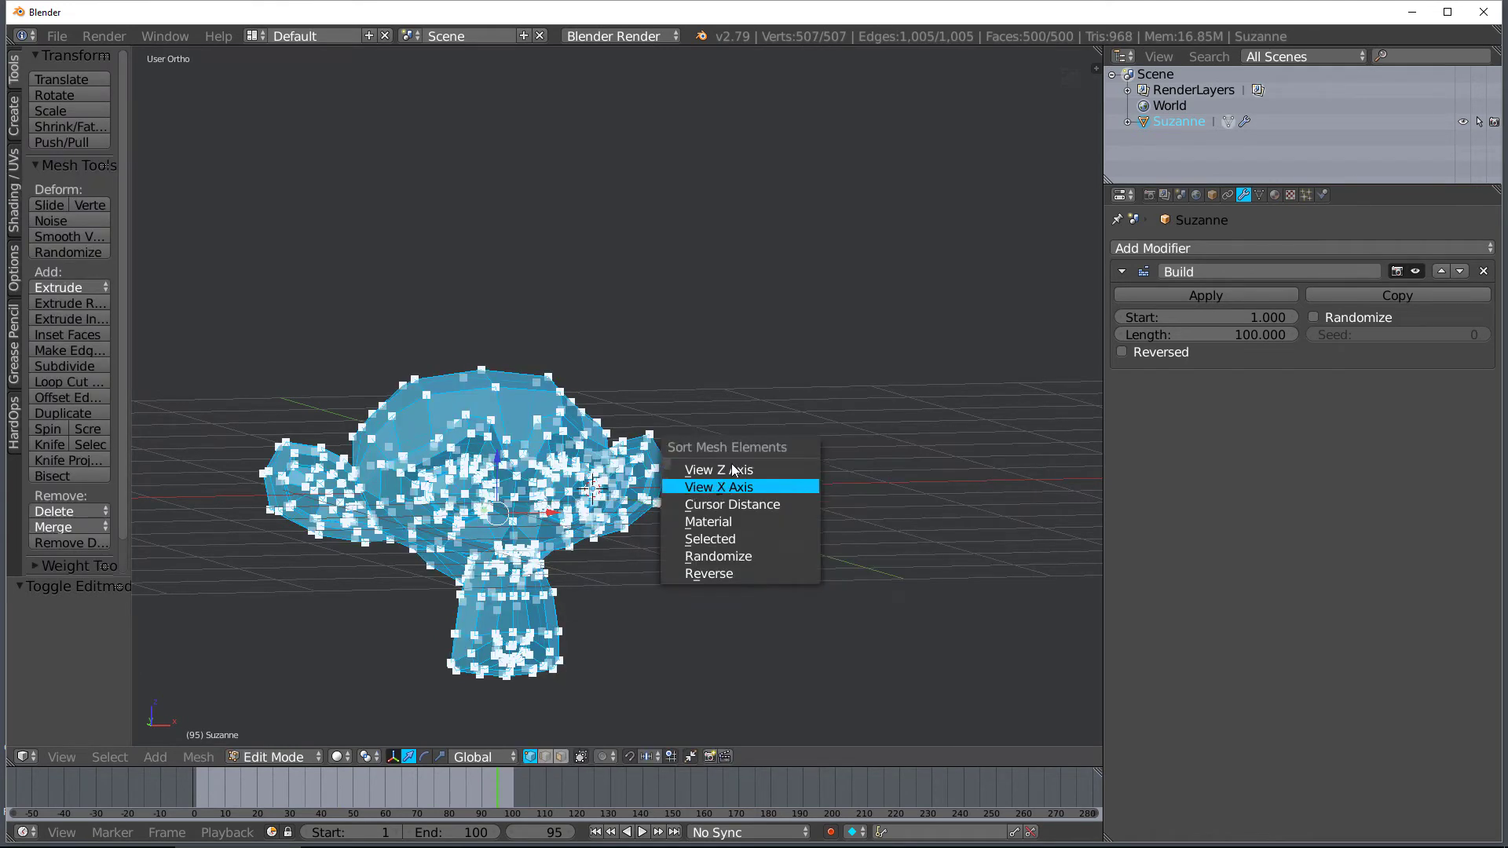
mouse_move(723, 521)
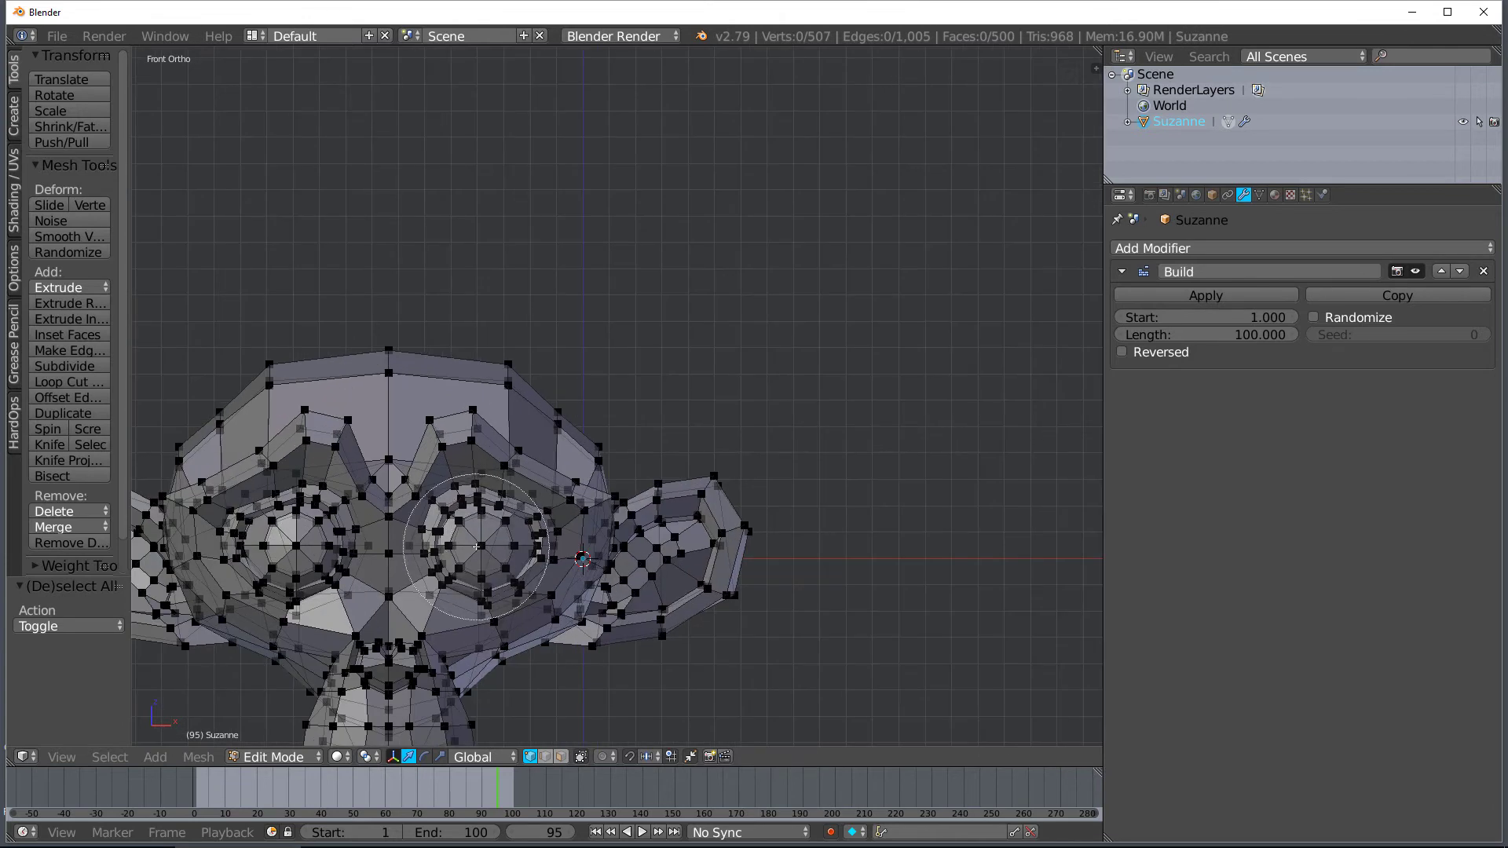
Select one part of the head, add a new material slot, and assign those faces to it
left_click(1275, 194)
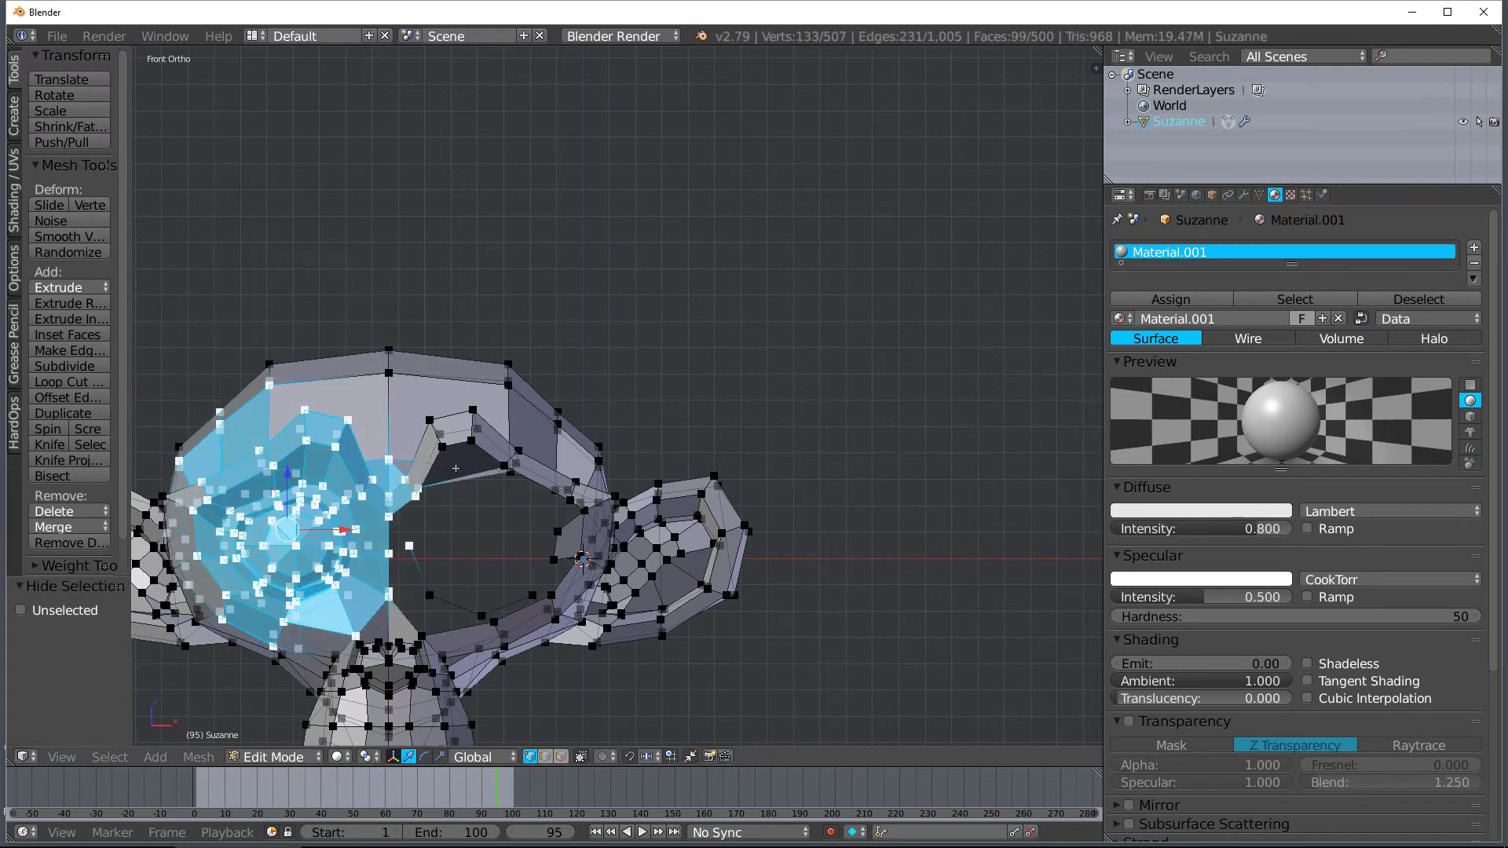
left_click(1474, 247)
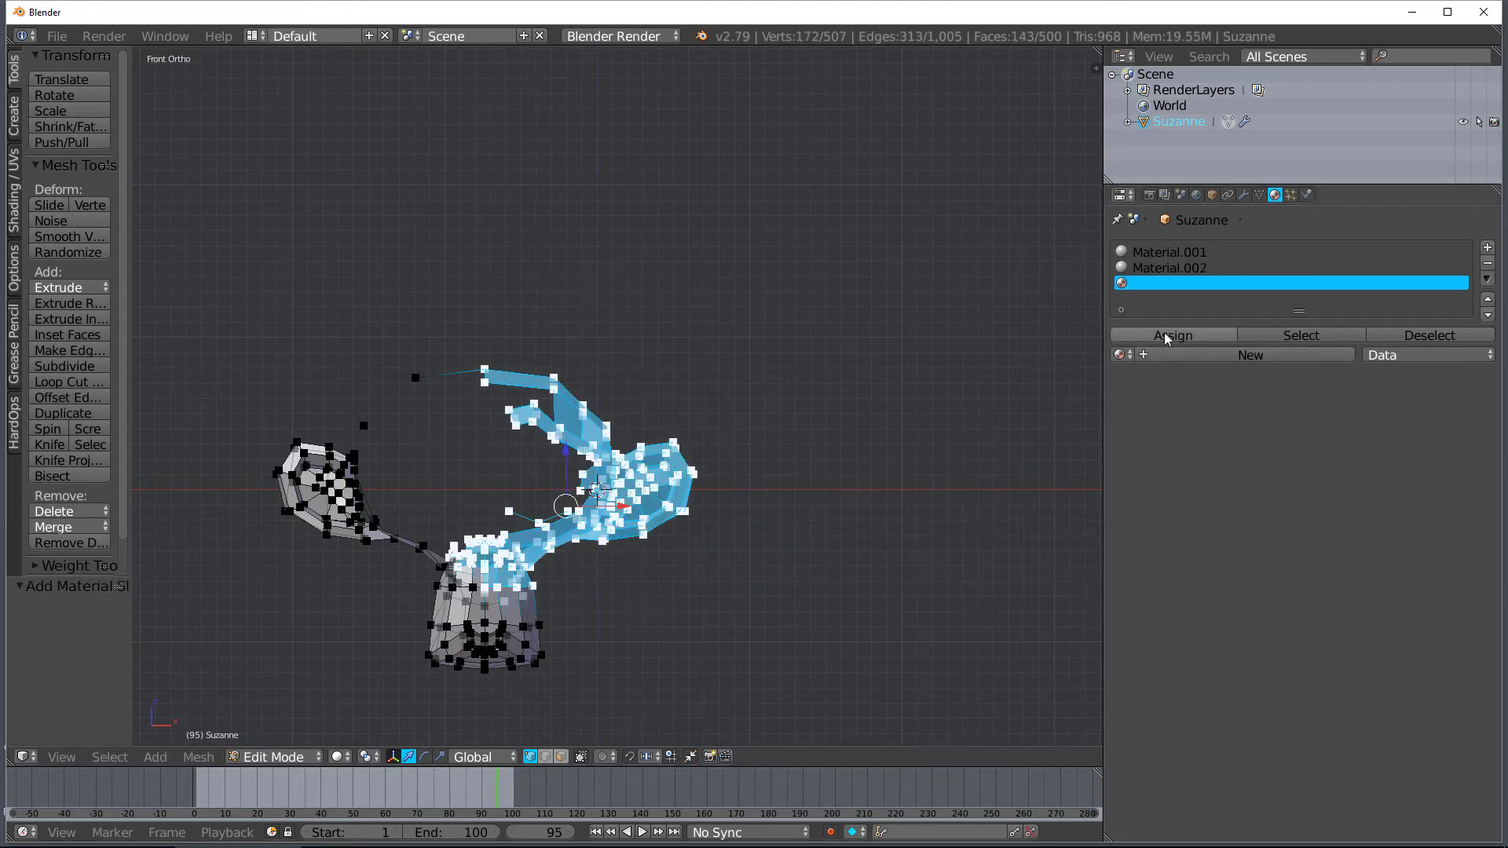
left_click(1249, 355)
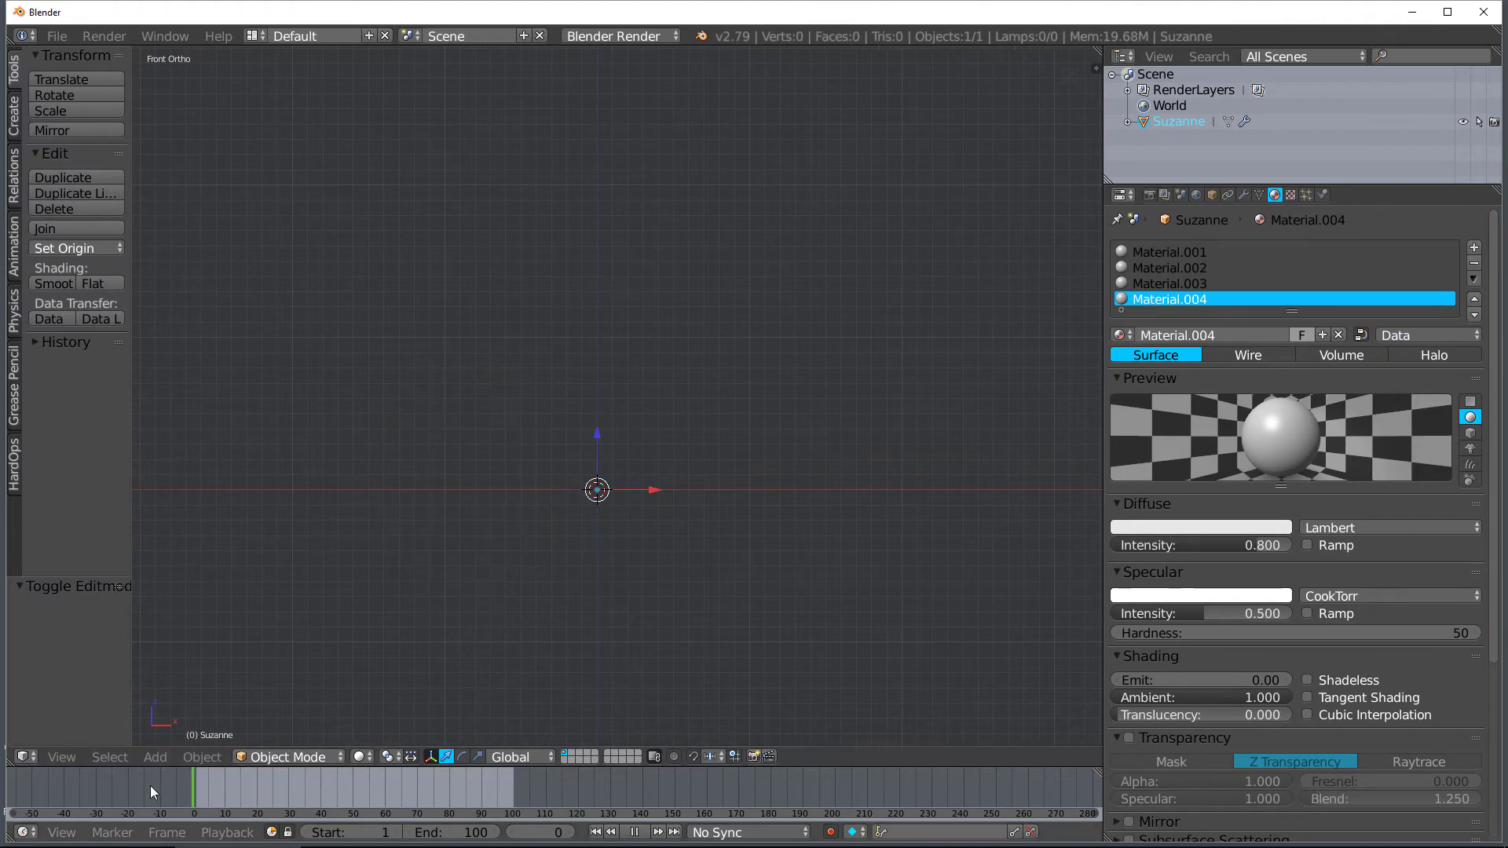
Play Suzanne's part-by-part build animation until she is complete, then delete Suzanne
left_click(655, 832)
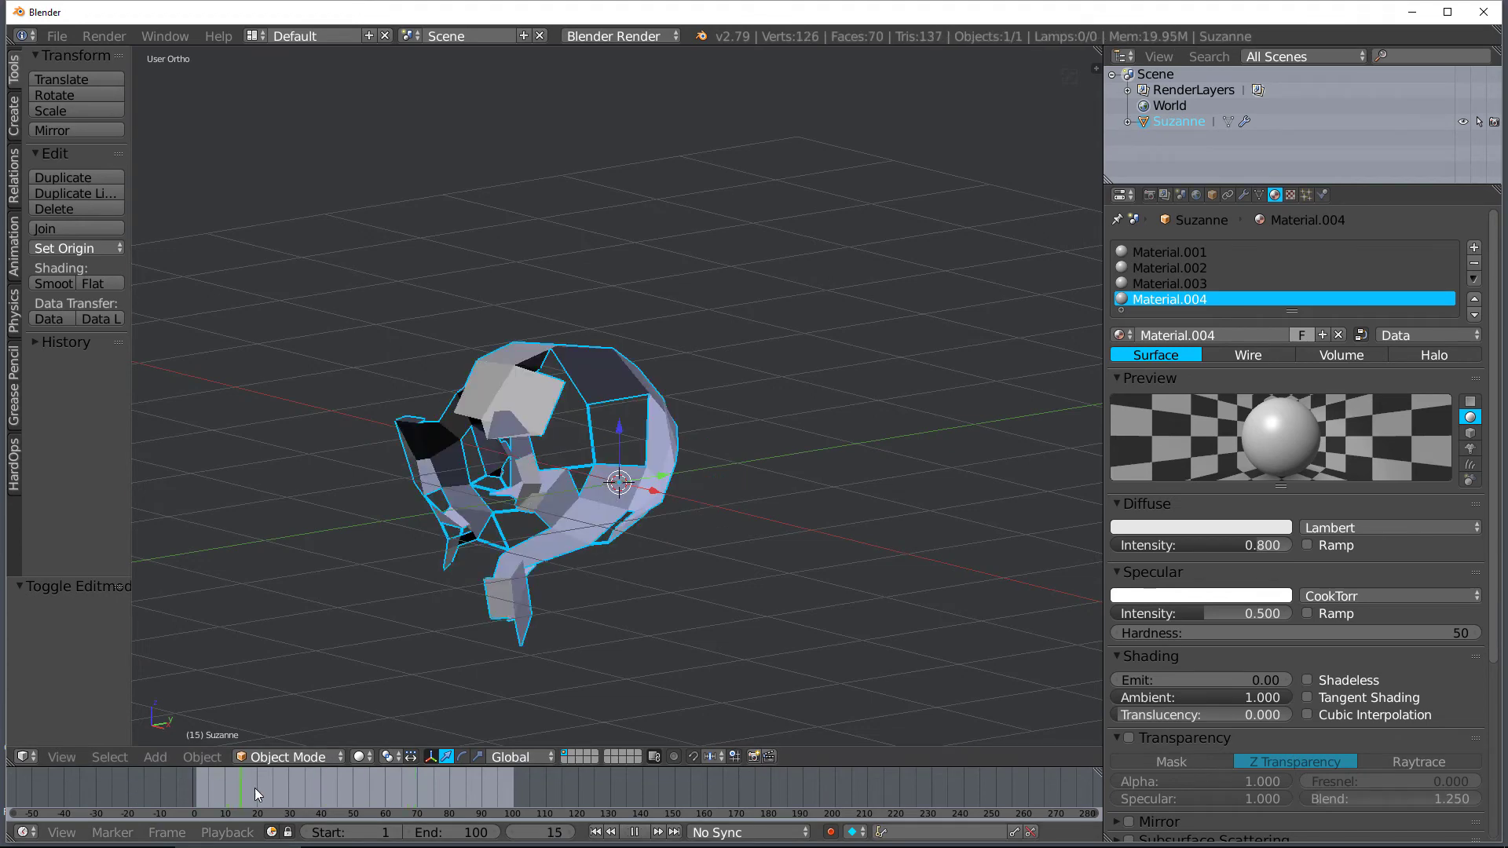
left_click(519, 797)
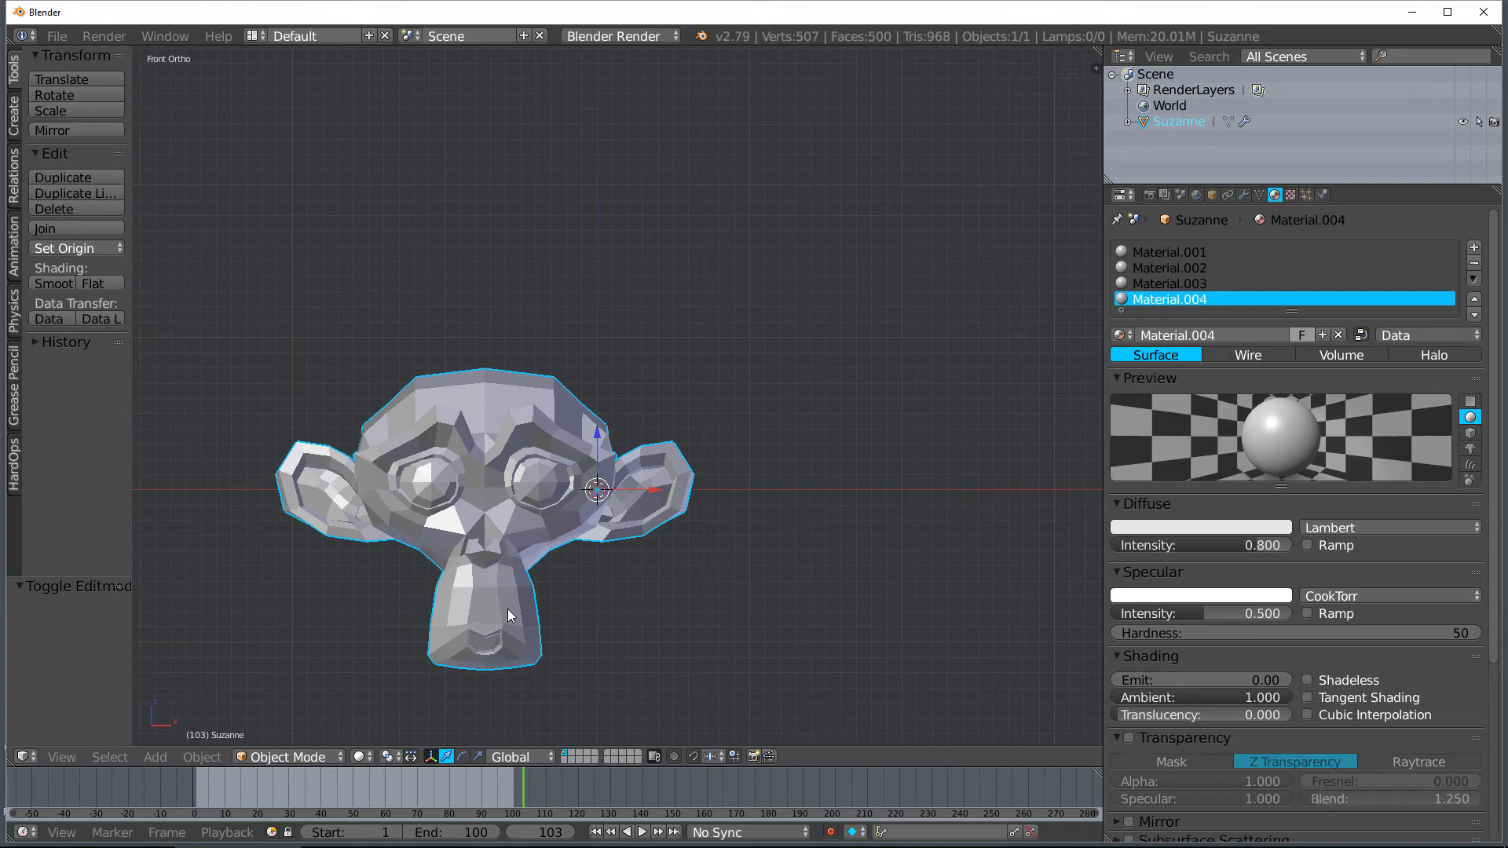
mouse_move(700, 457)
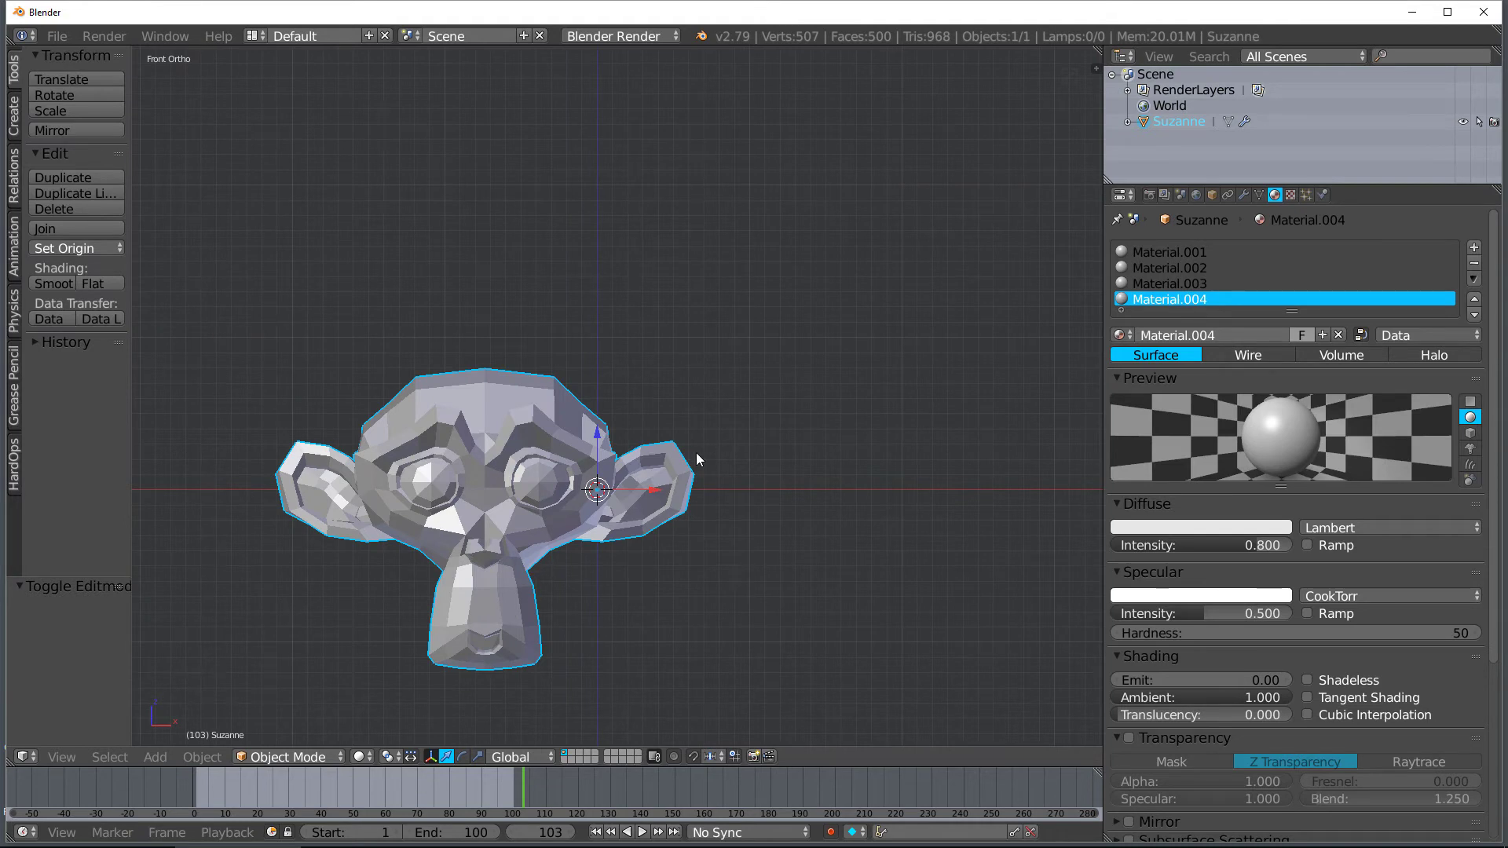
mouse_move(494, 436)
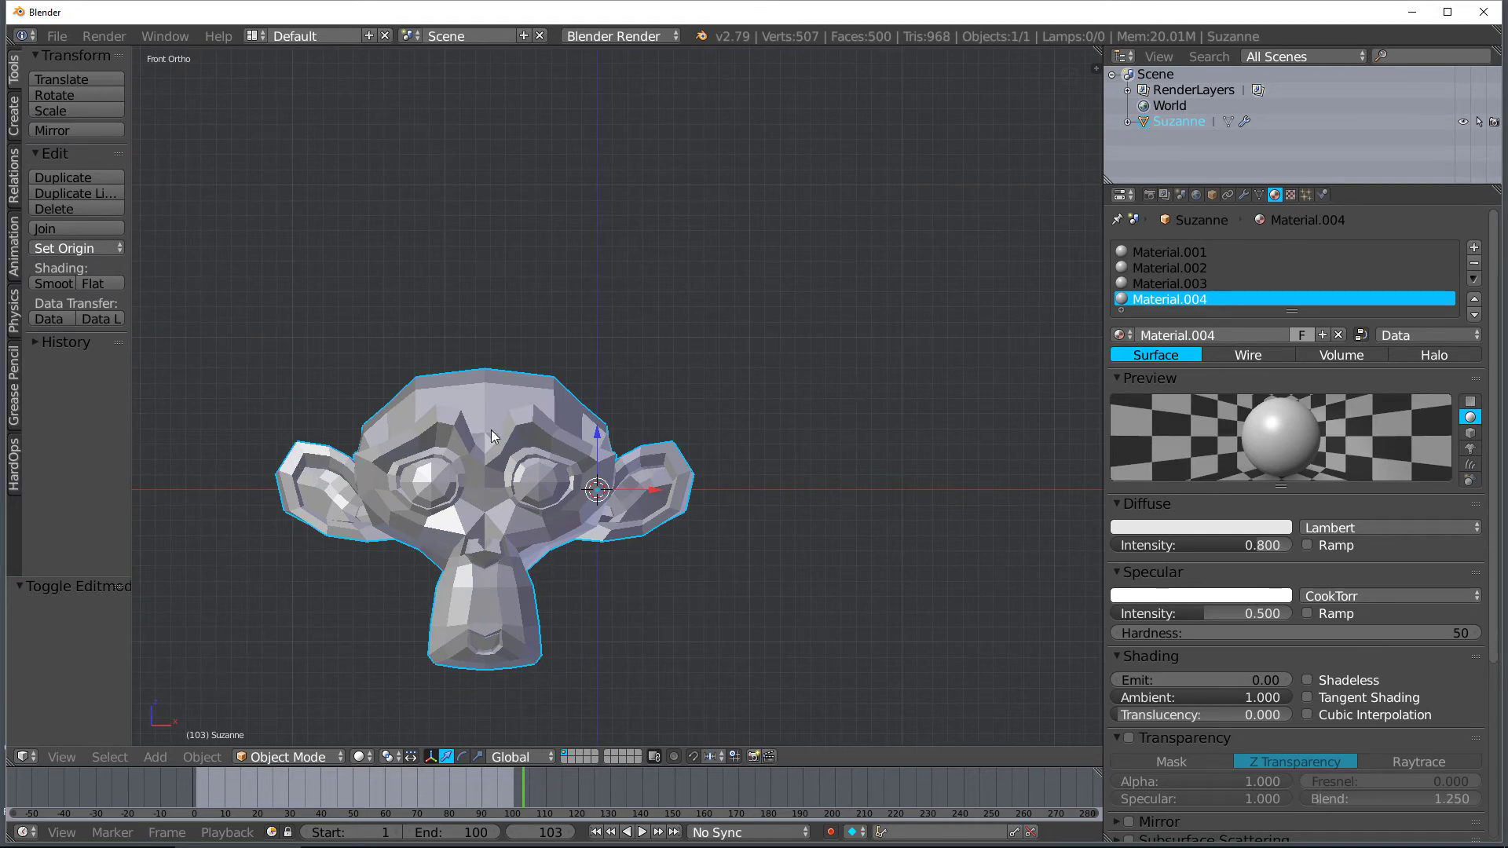
mouse_move(611, 521)
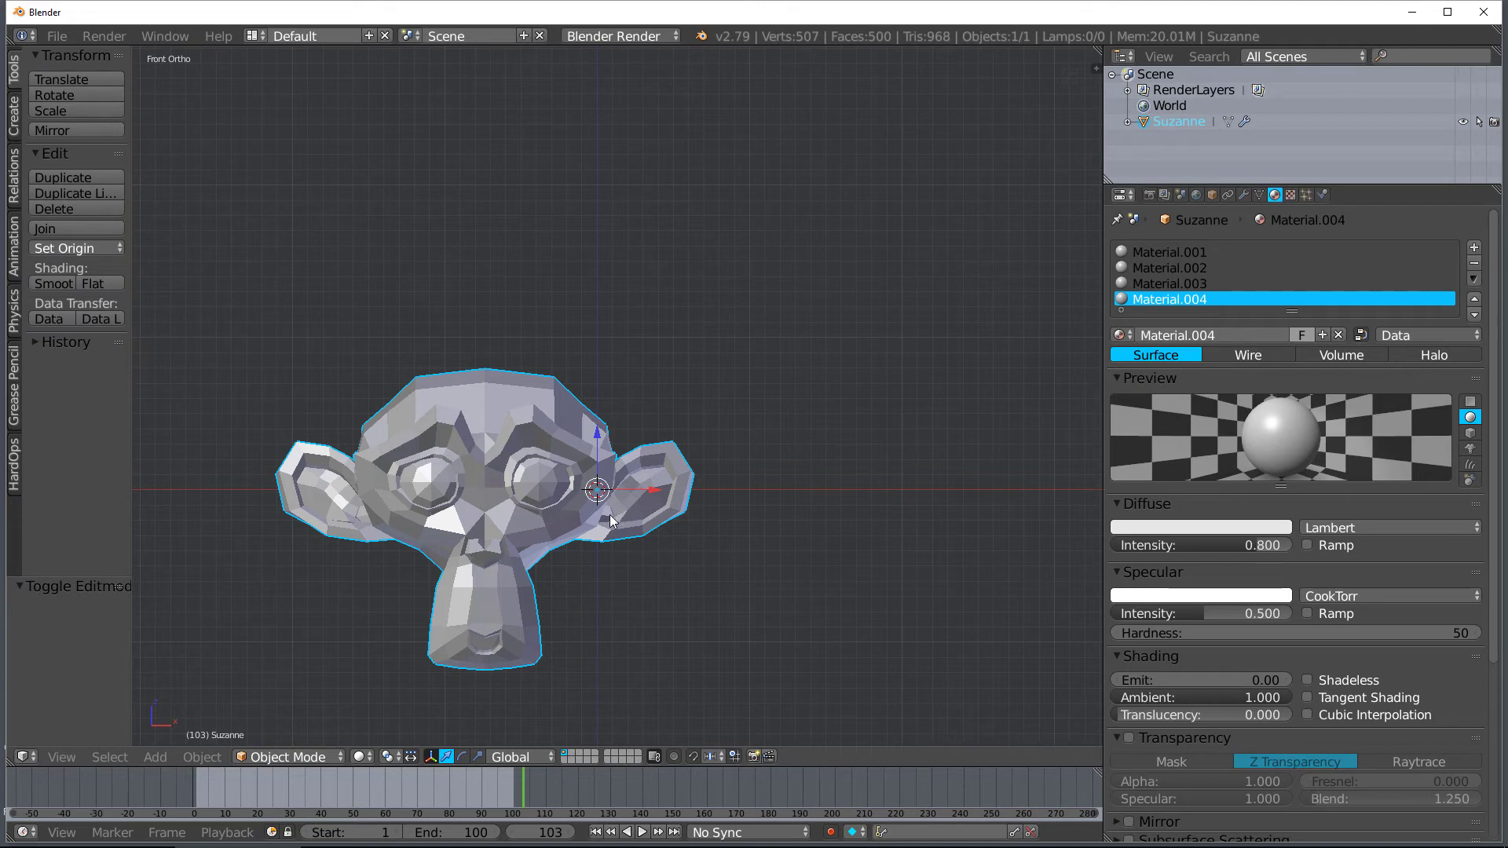
key("X")
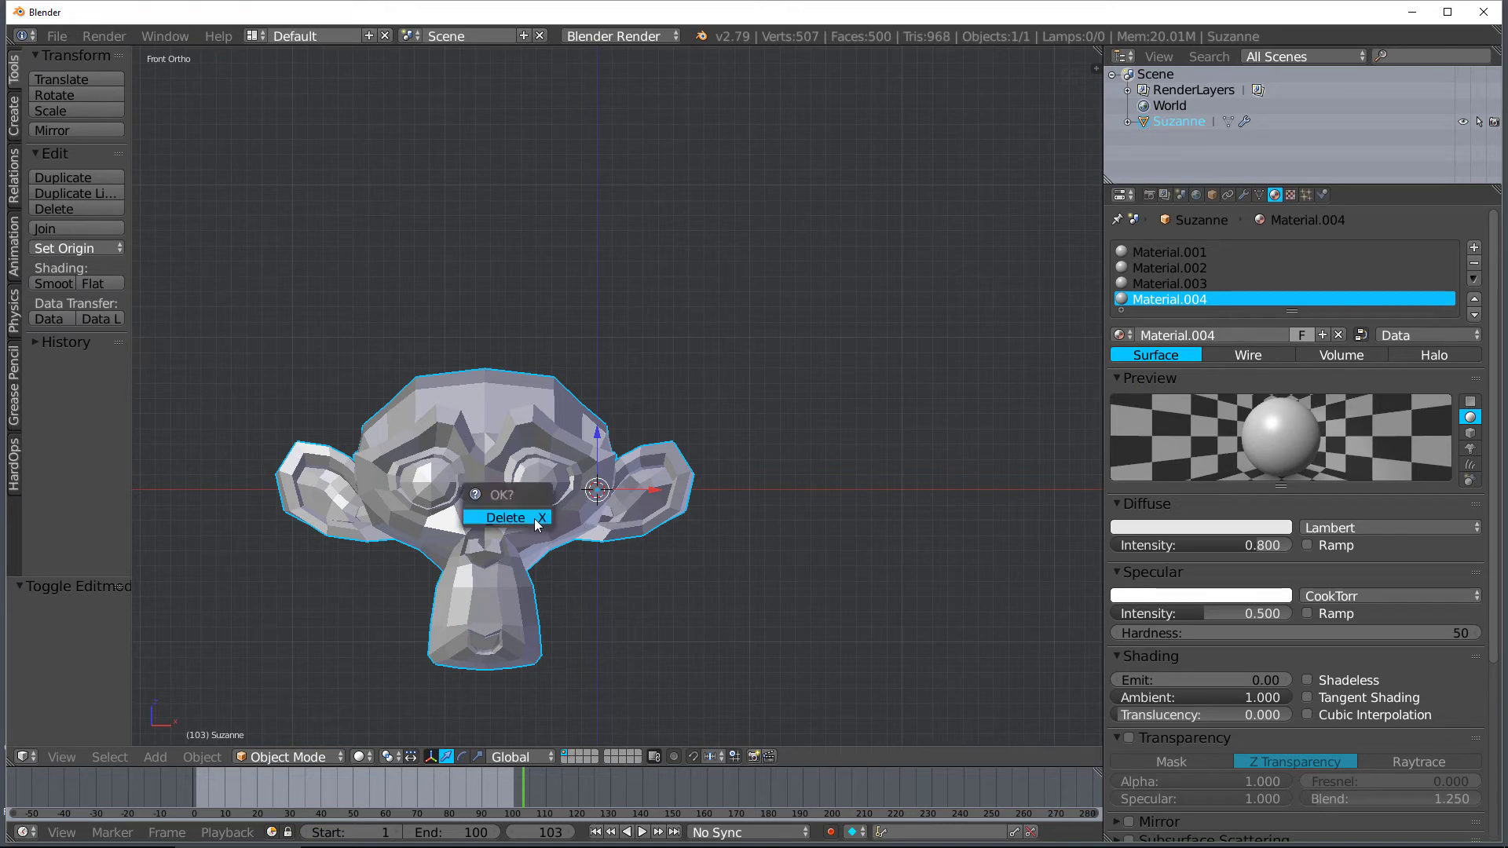
left_click(506, 518)
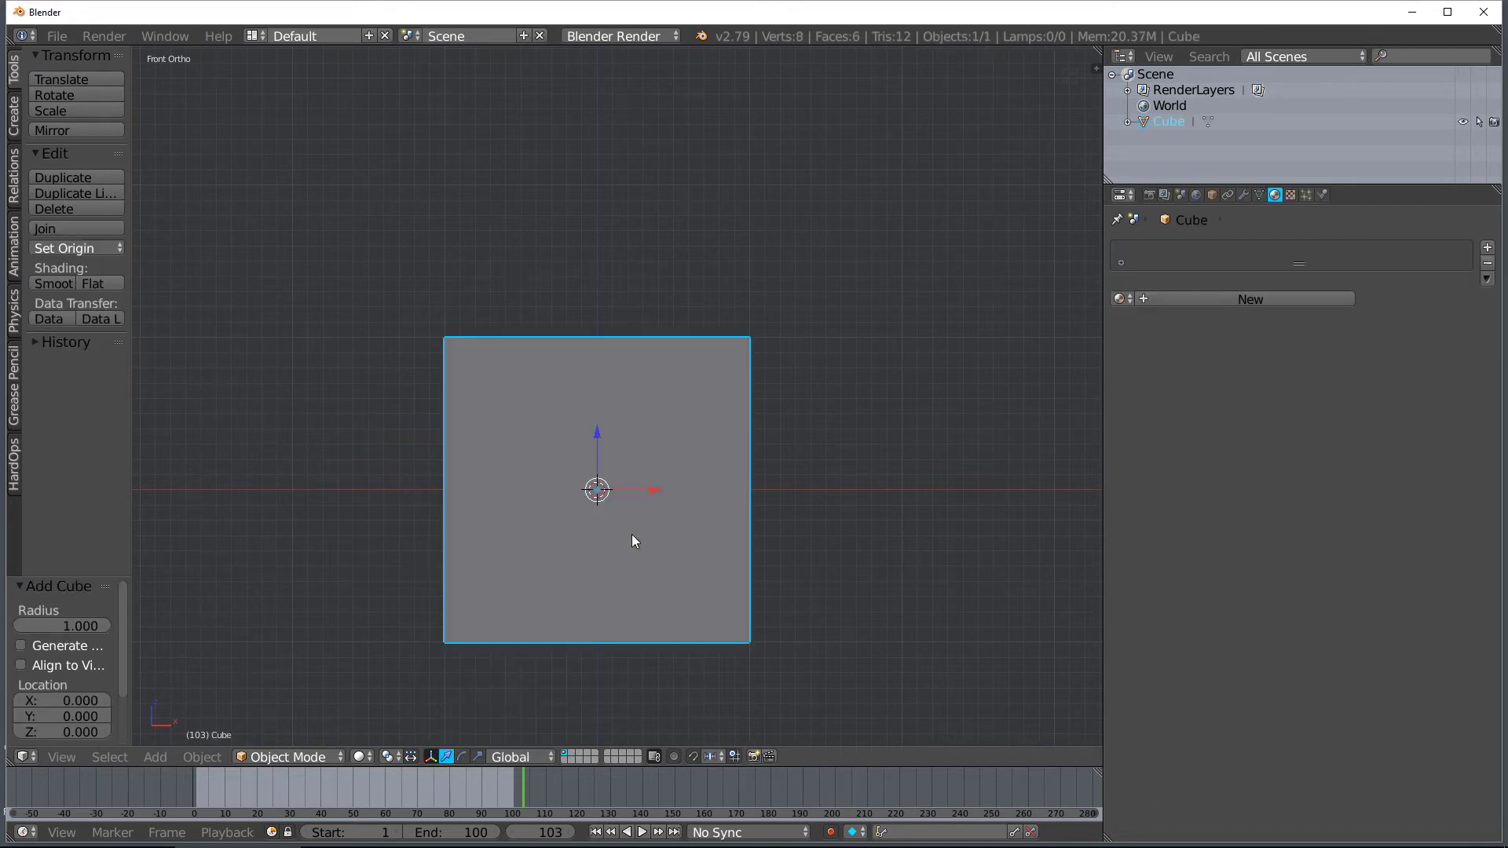
Add an Array modifier to the new cube and increase its copy count
left_click(1243, 194)
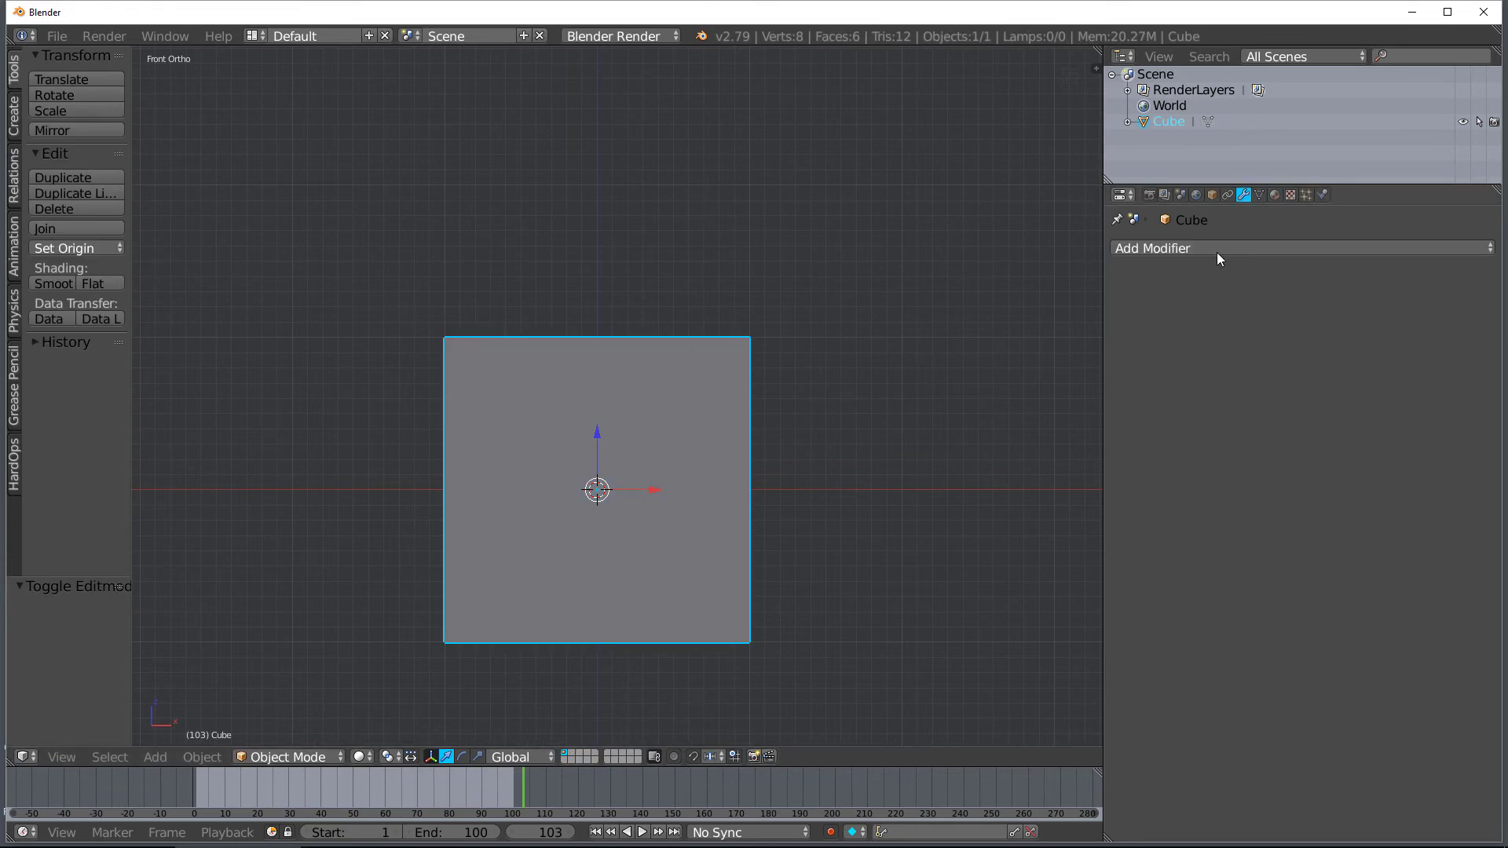
left_click(1152, 248)
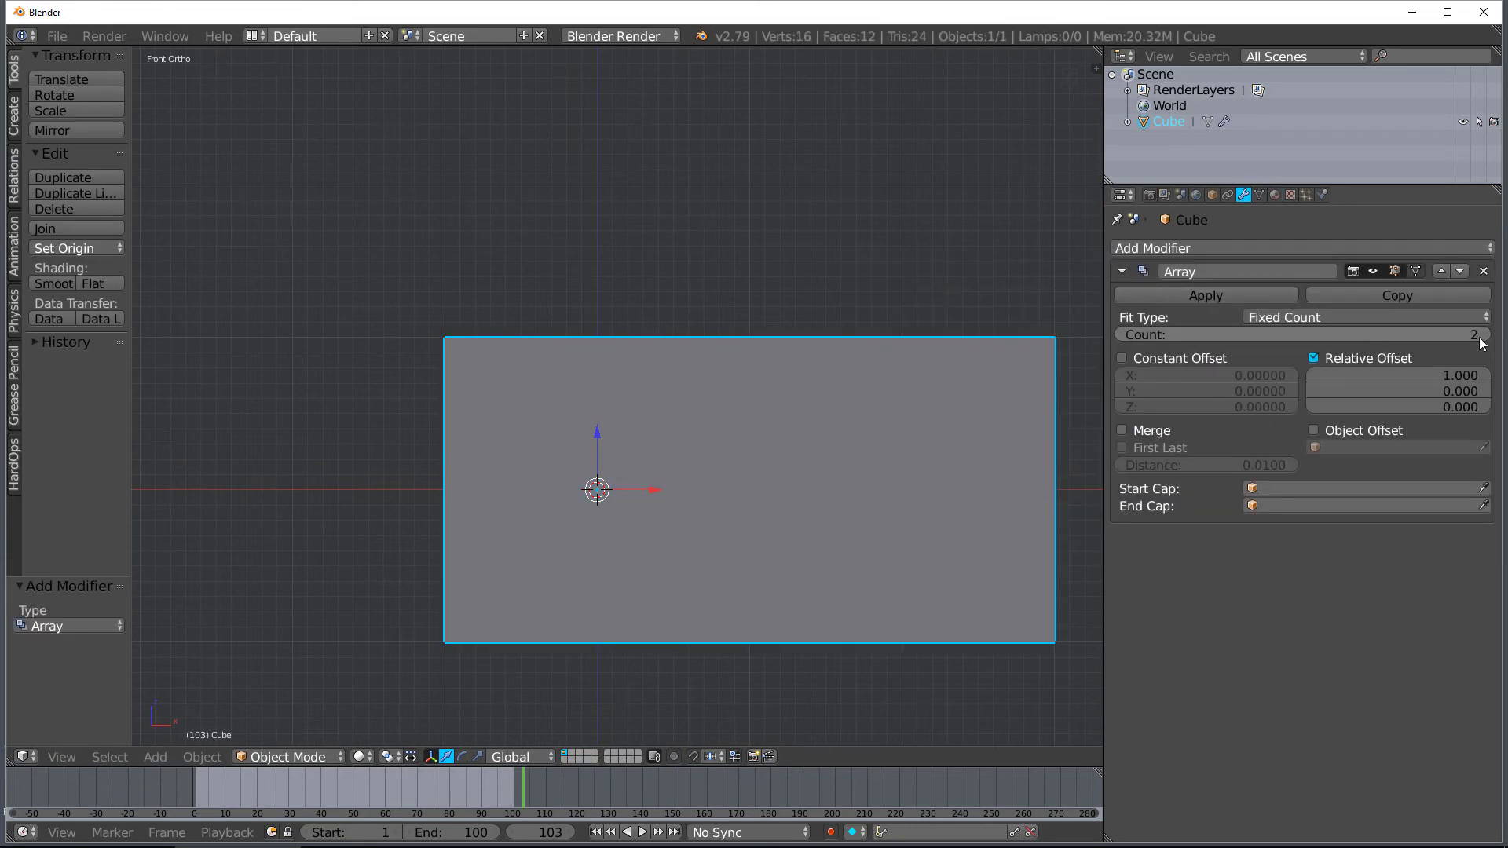
left_click_drag(1395, 375, 1423, 375)
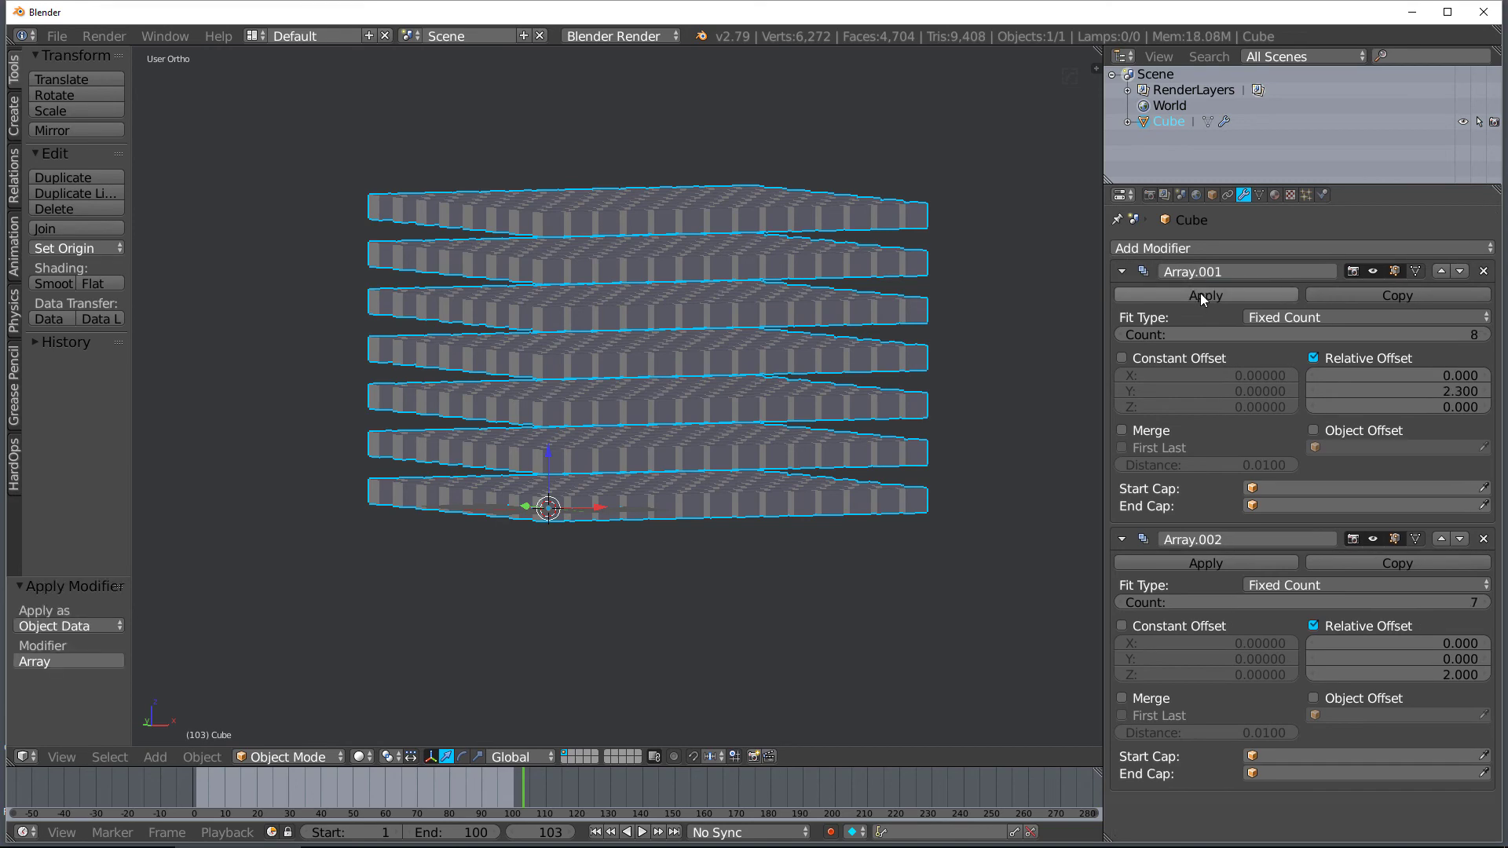
Apply the Array modifier, add a Build modifier, and play the block grid assembling
left_click(1299, 248)
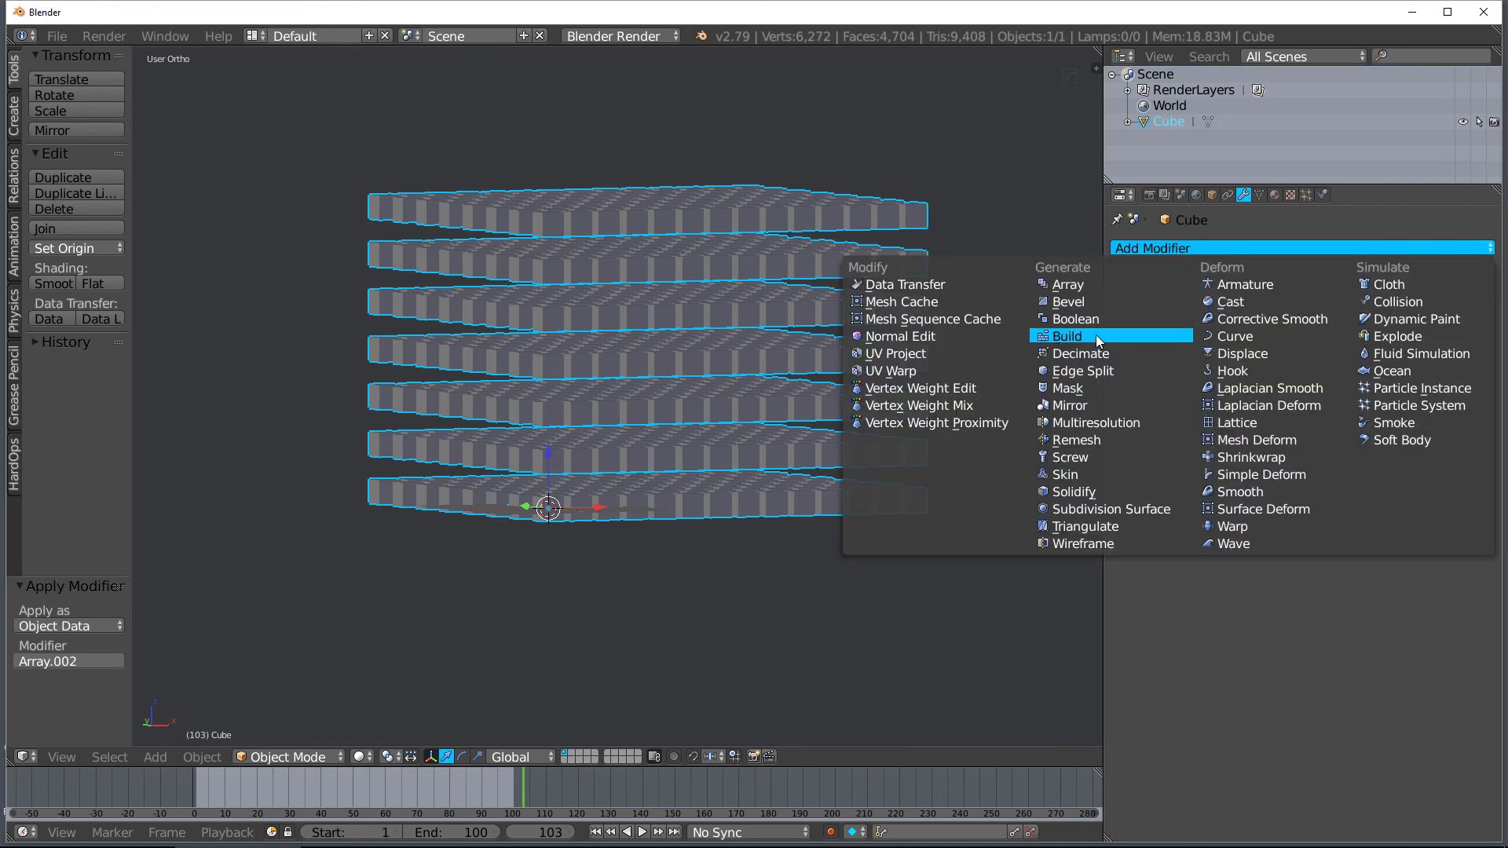
left_click(1065, 336)
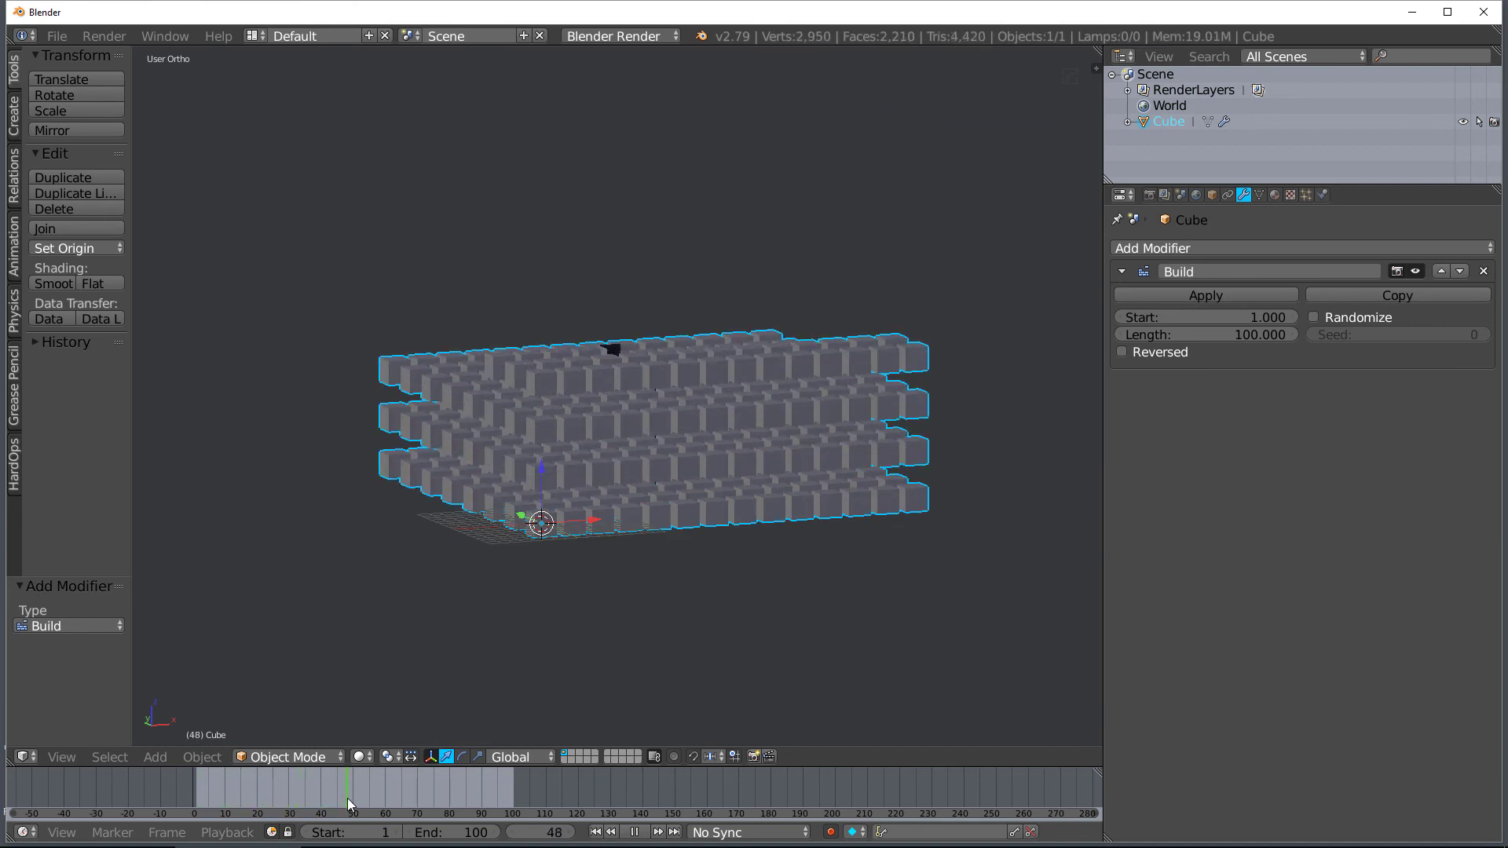
left_click(298, 796)
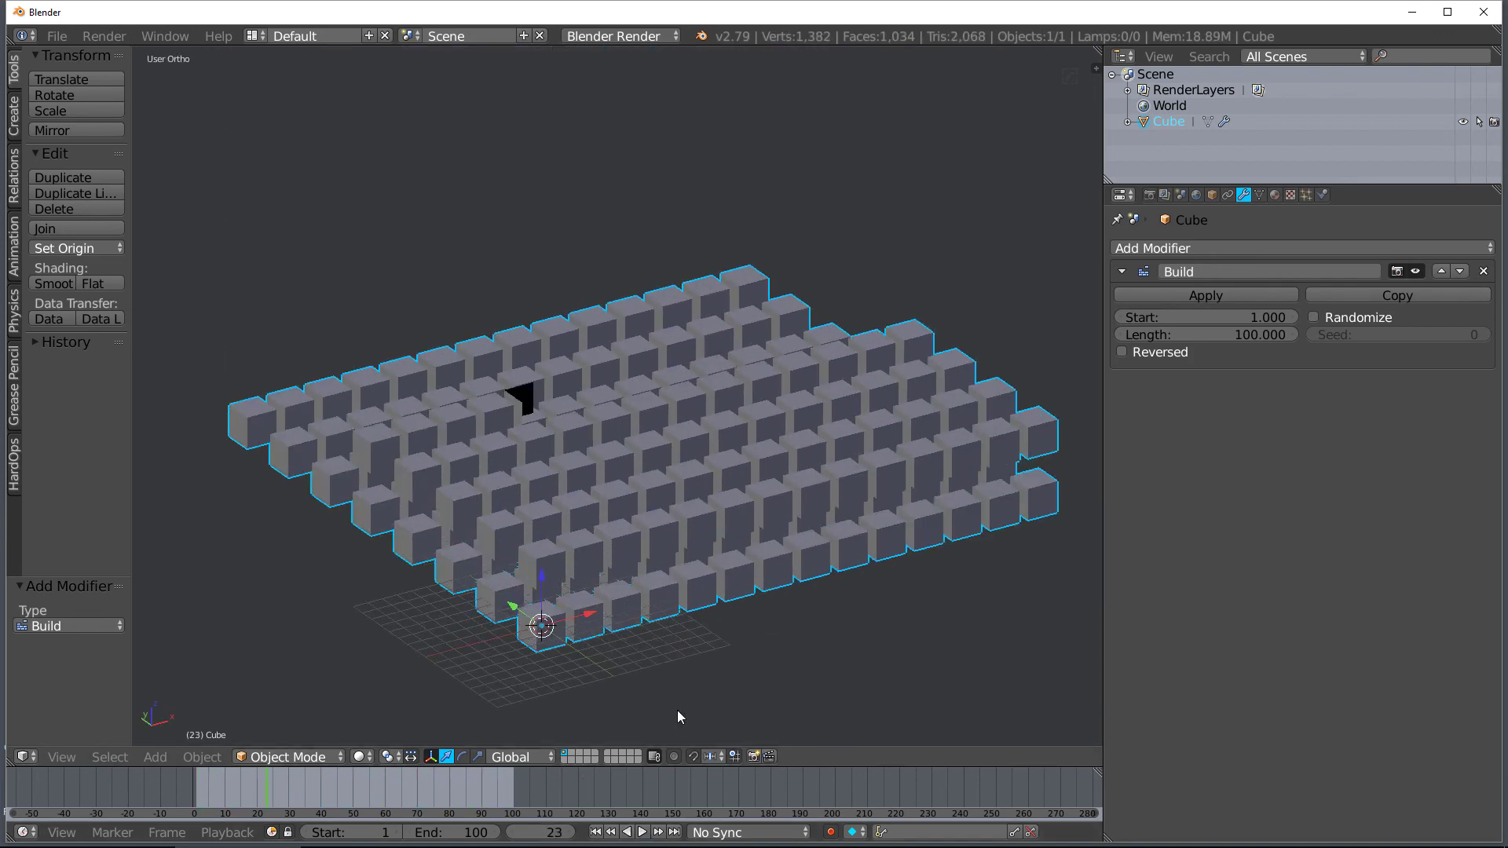
mouse_move(655, 652)
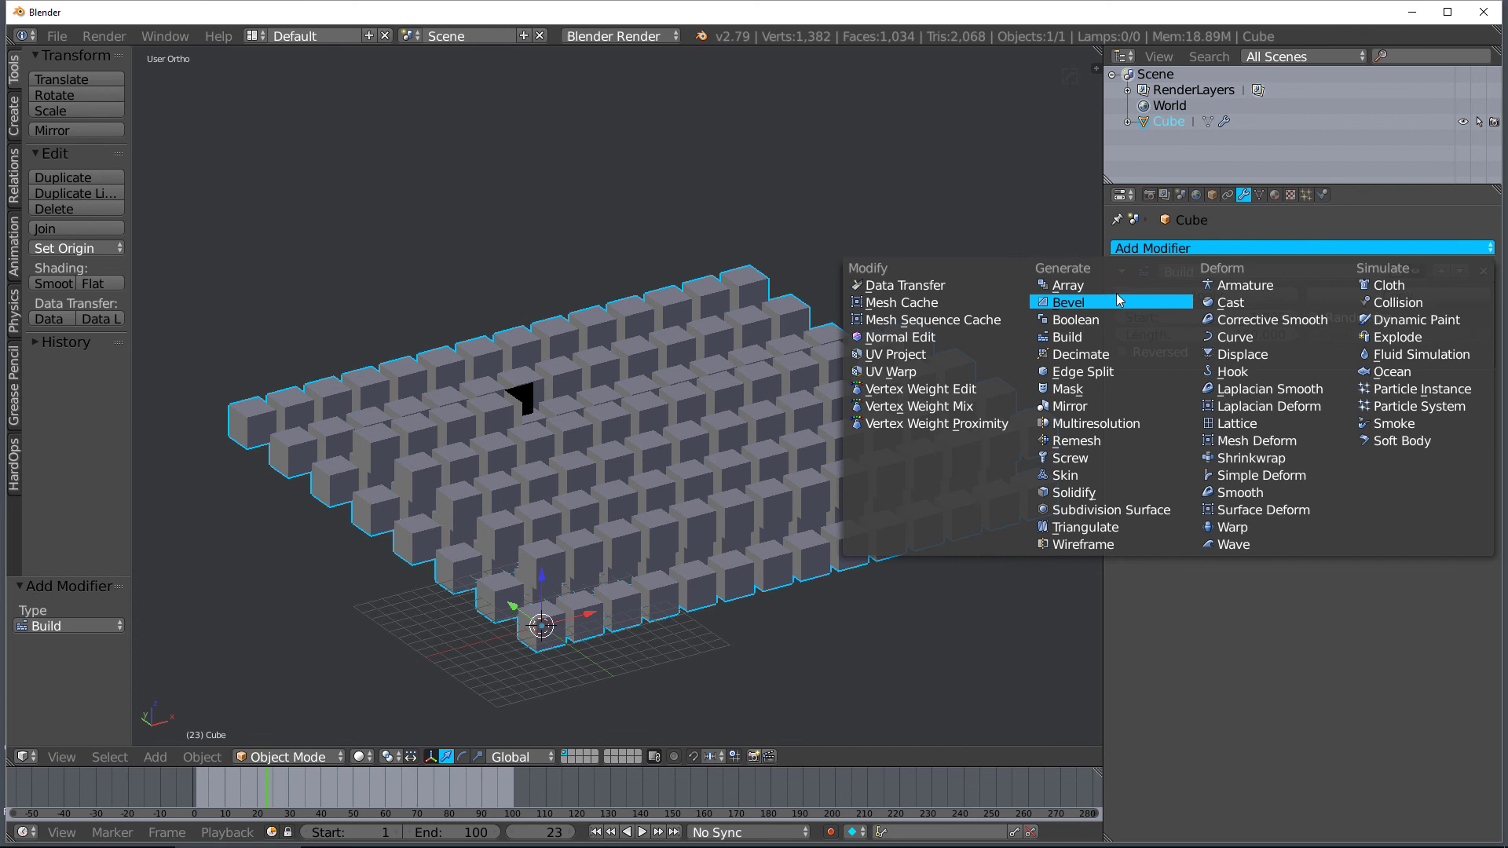
mouse_move(1036, 354)
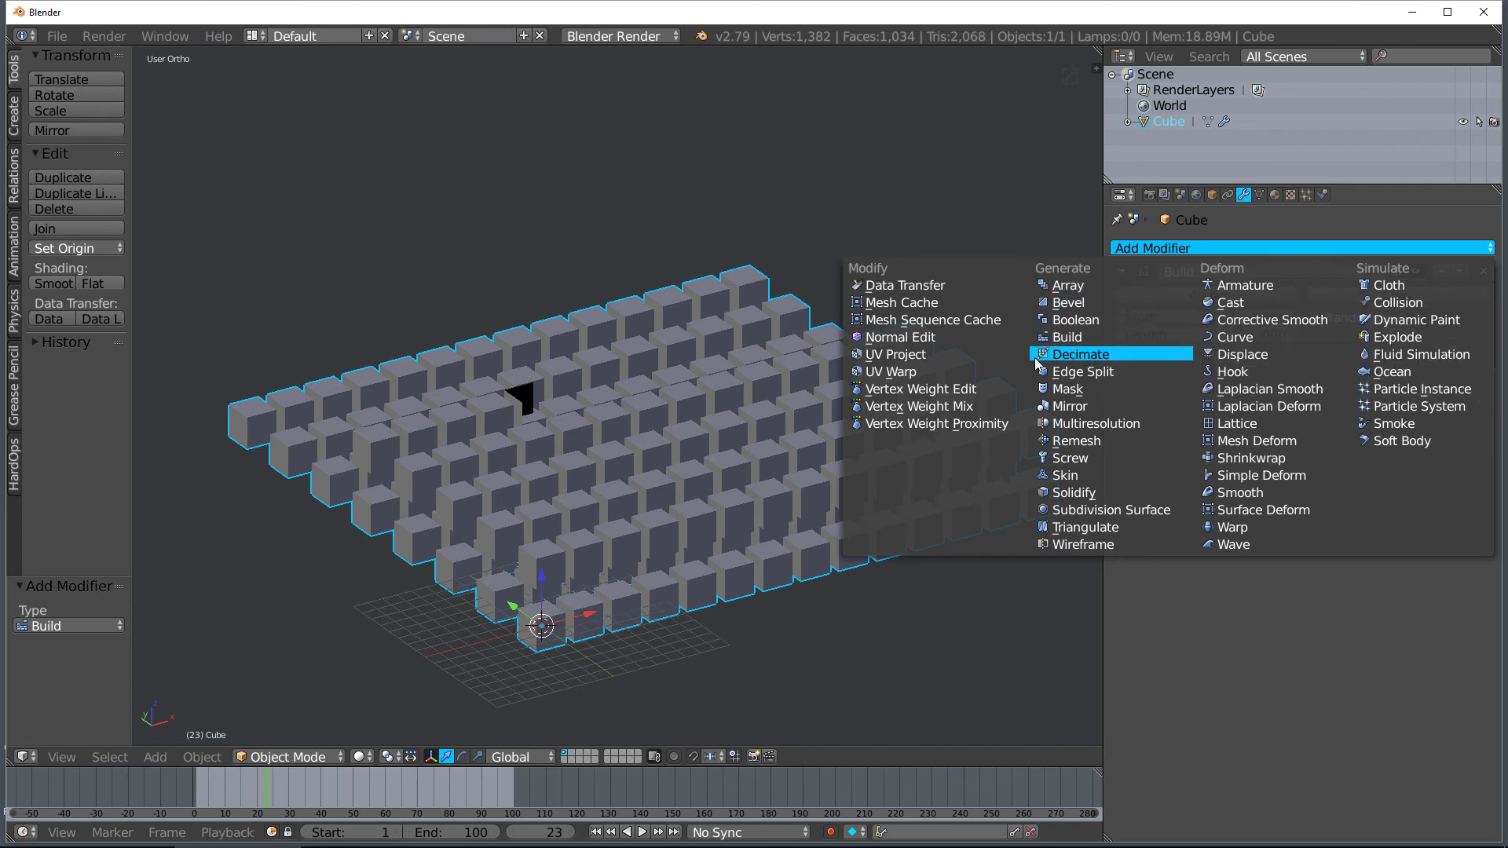